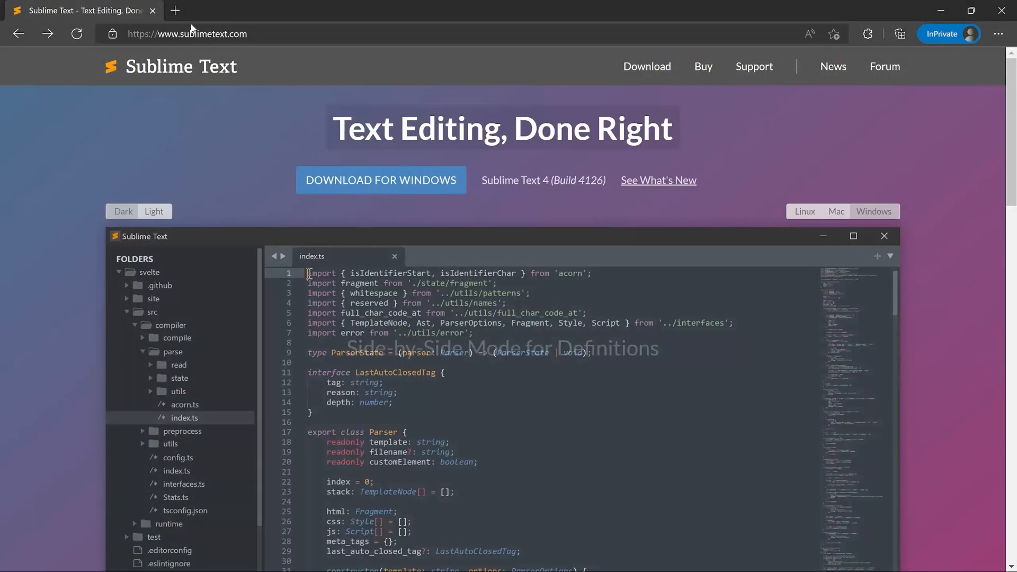
- Download the Sublime Text 4 build 4126 Windows installer from the official download page
left_click(188, 34)
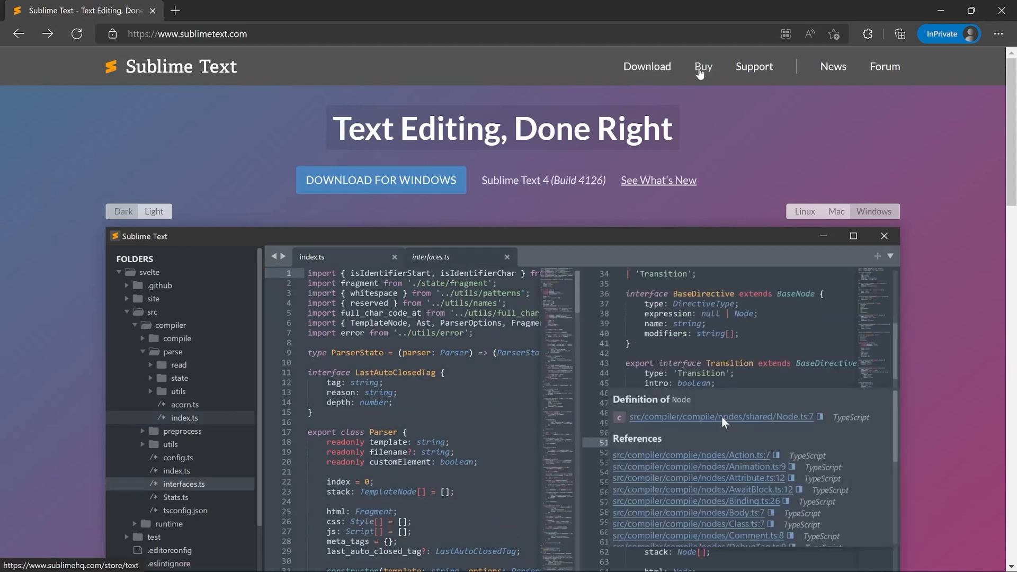
left_click(506, 257)
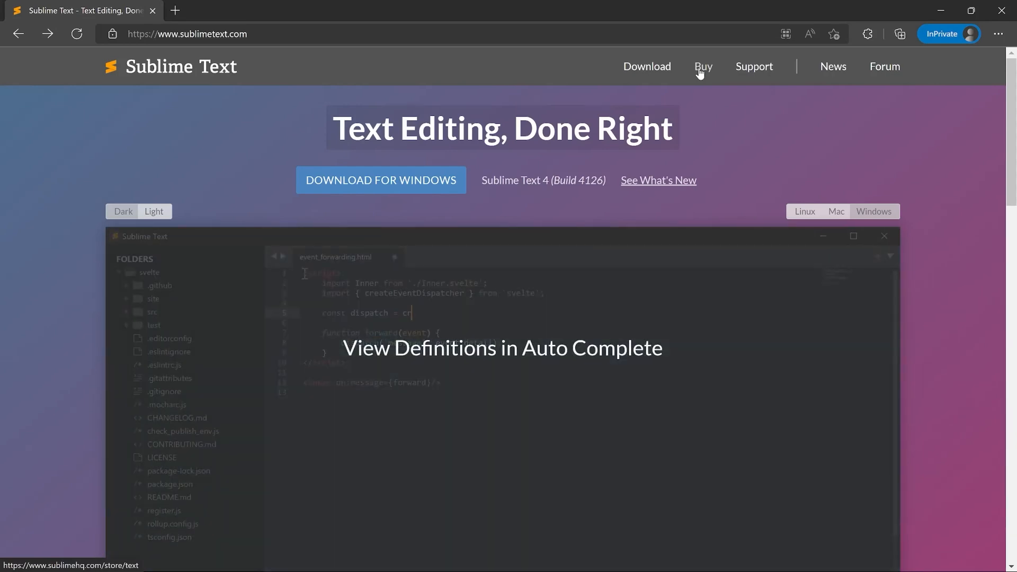
mouse_move(646, 66)
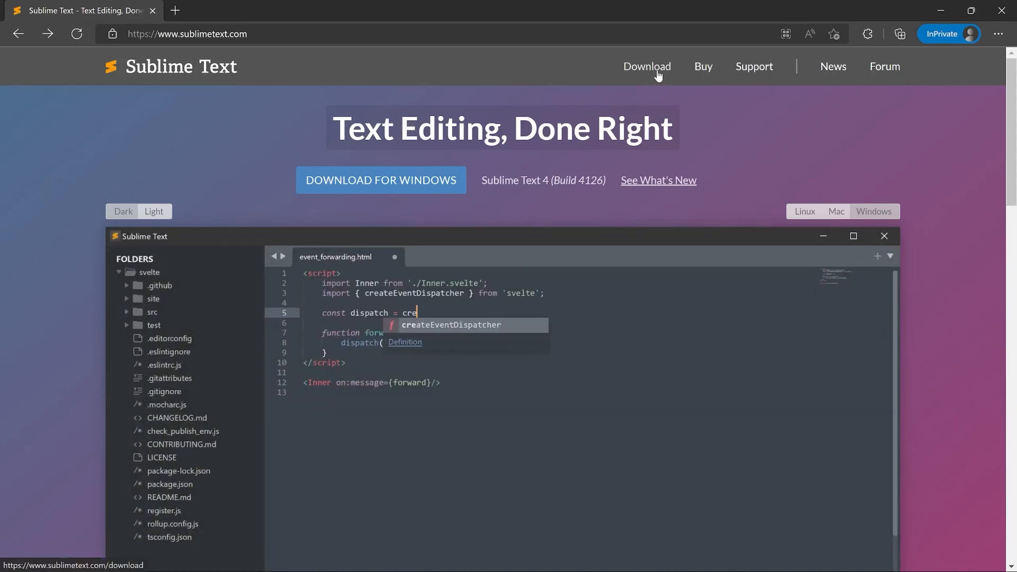
left_click(646, 66)
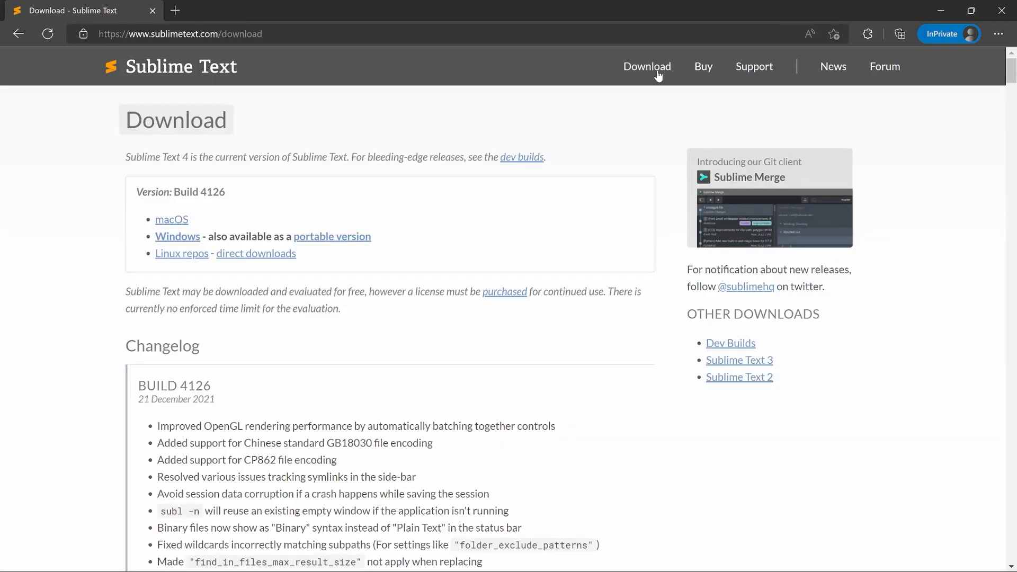
mouse_move(710, 78)
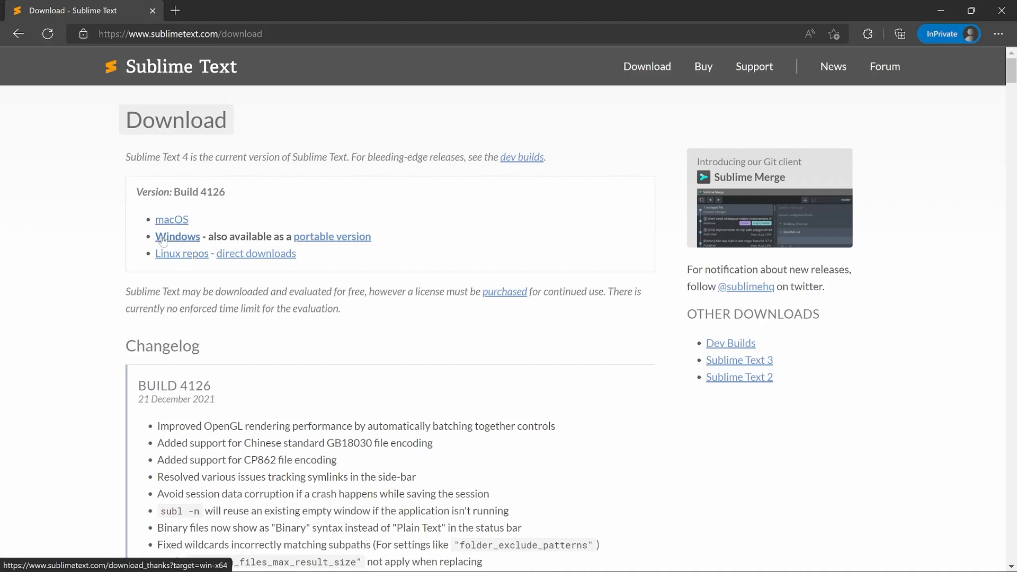
left_click(177, 236)
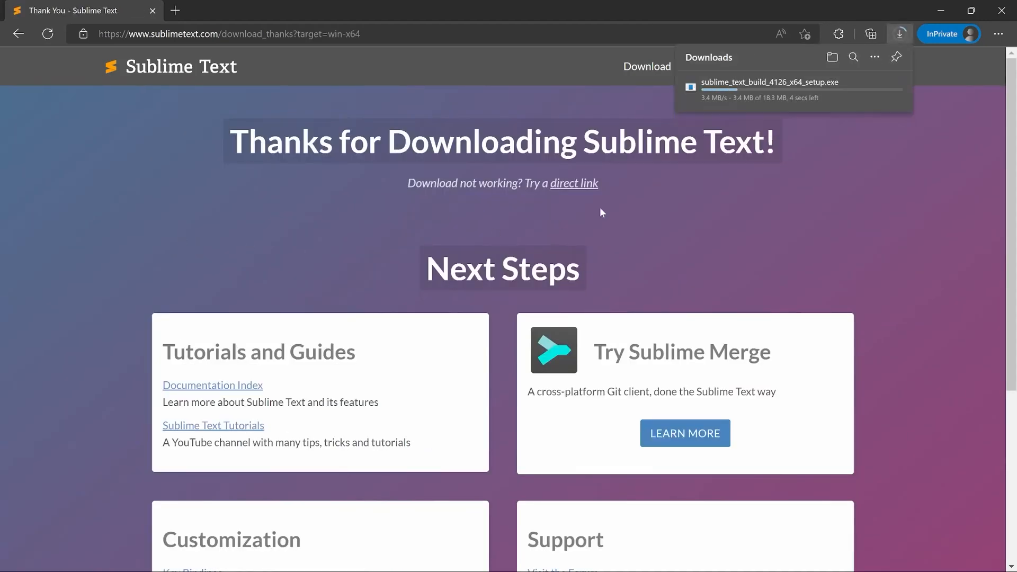
mouse_move(723, 91)
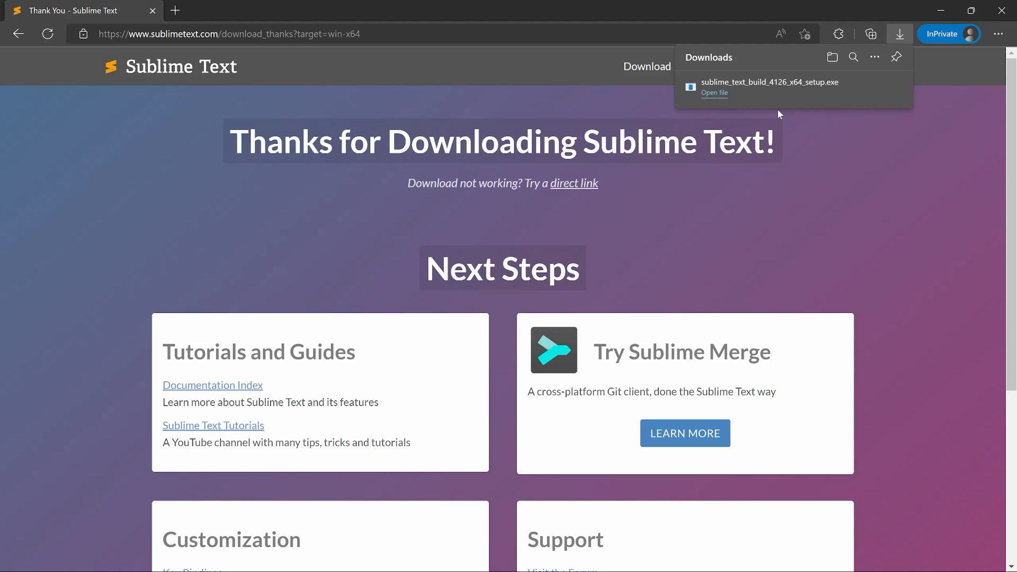
mouse_move(717, 97)
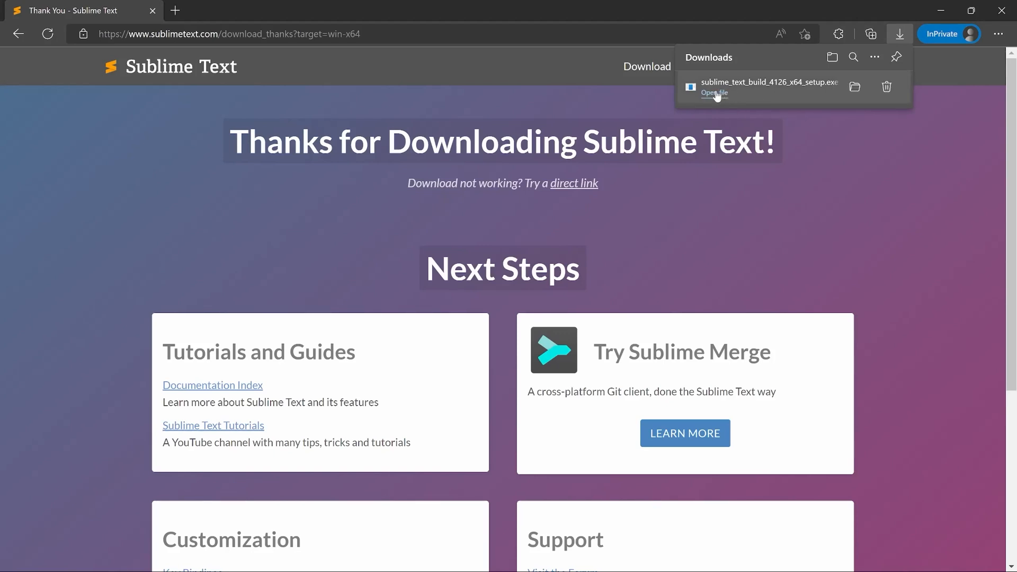
- Run the installer and install Sublime Text into the existing C:\Program Files\Sublime Text folder
left_click(713, 93)
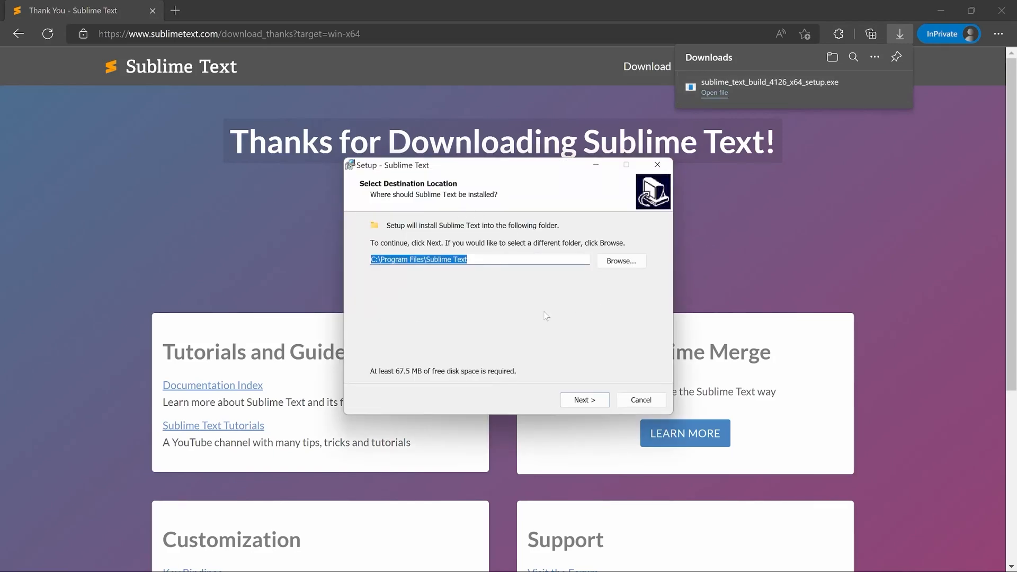
left_click(582, 399)
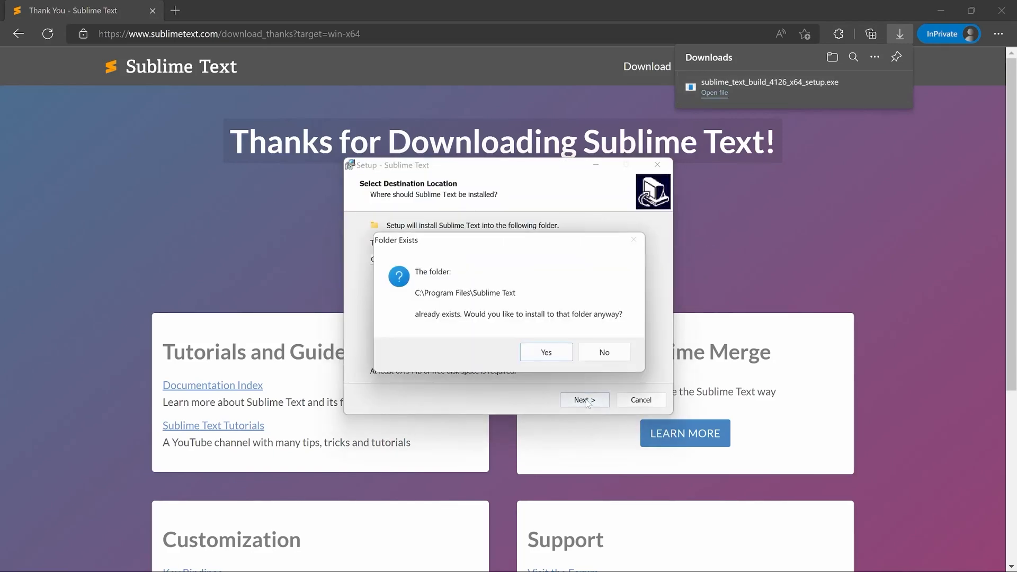
left_click(546, 352)
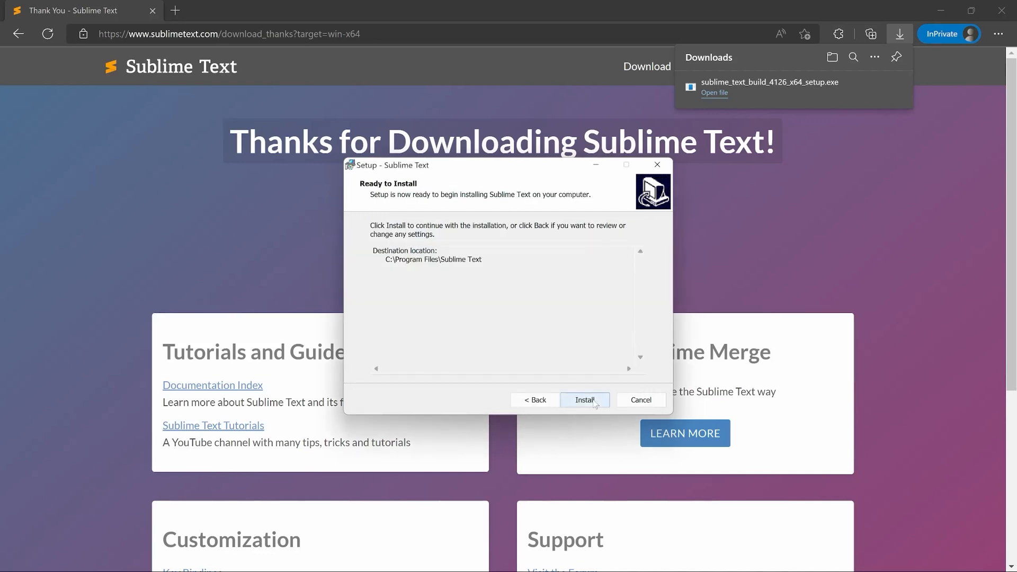
left_click(584, 399)
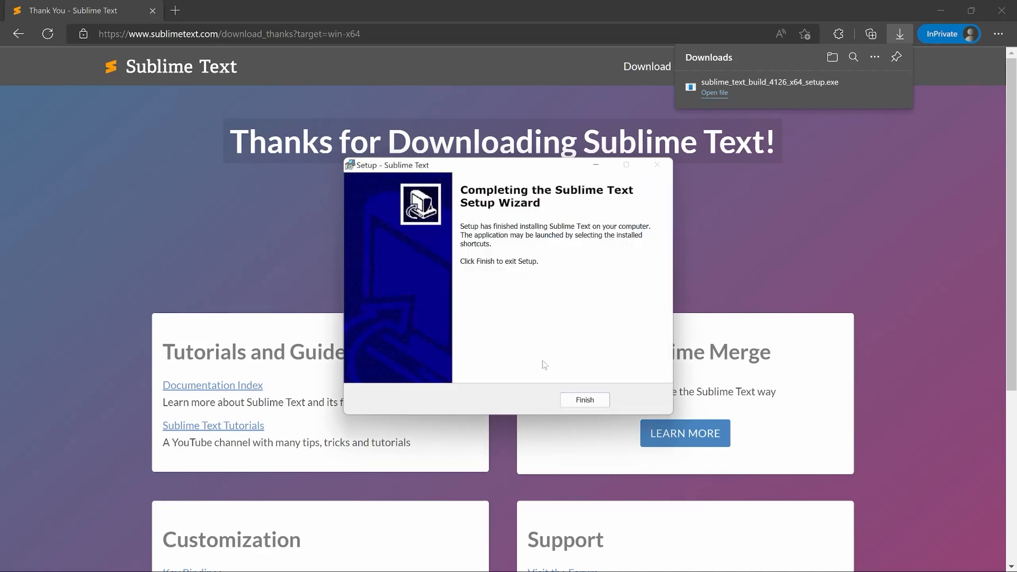
left_click(583, 399)
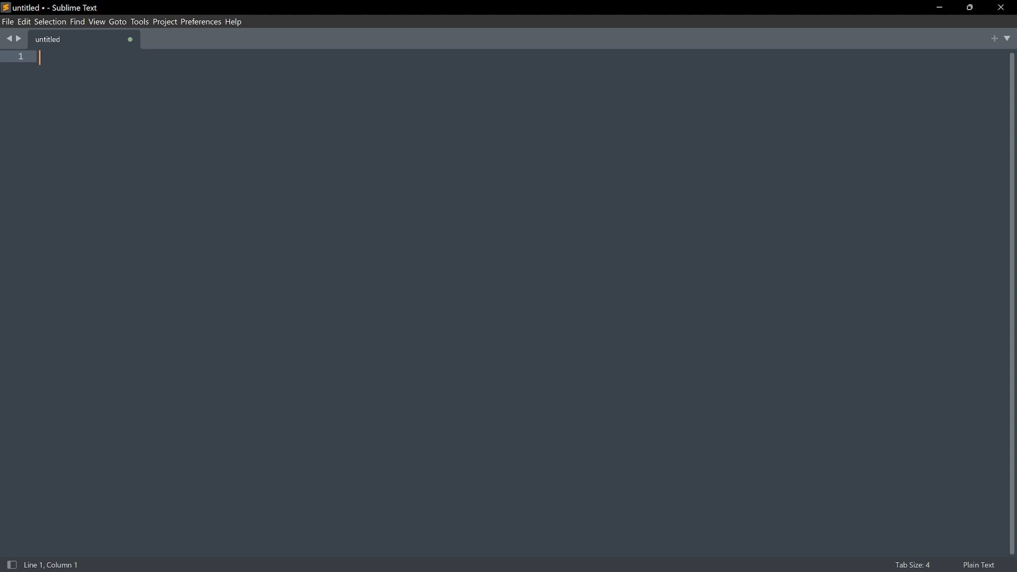
- Replace the test text with the single line print('hello world') in the untitled file
type("any kind of tex")
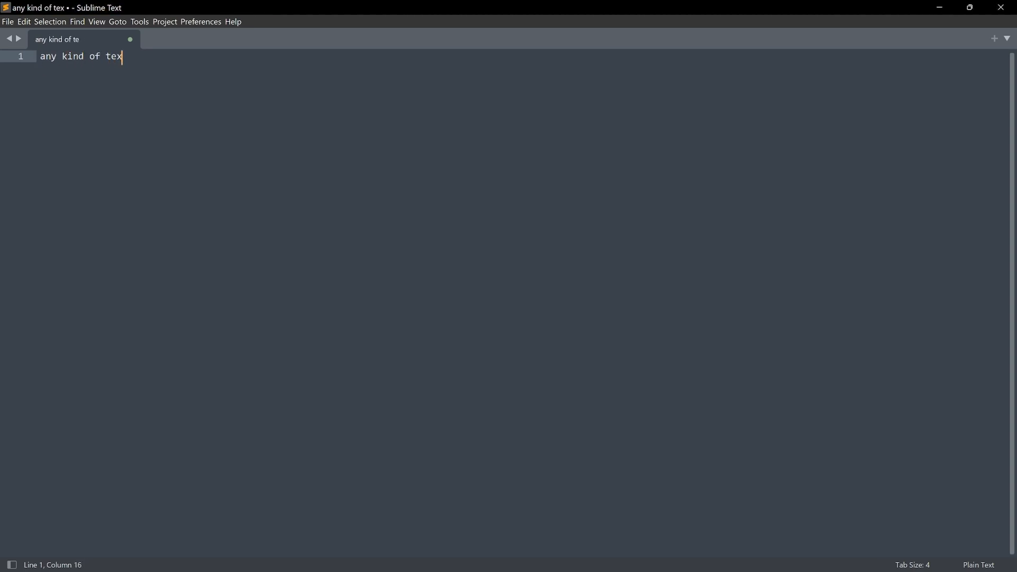
type("t")
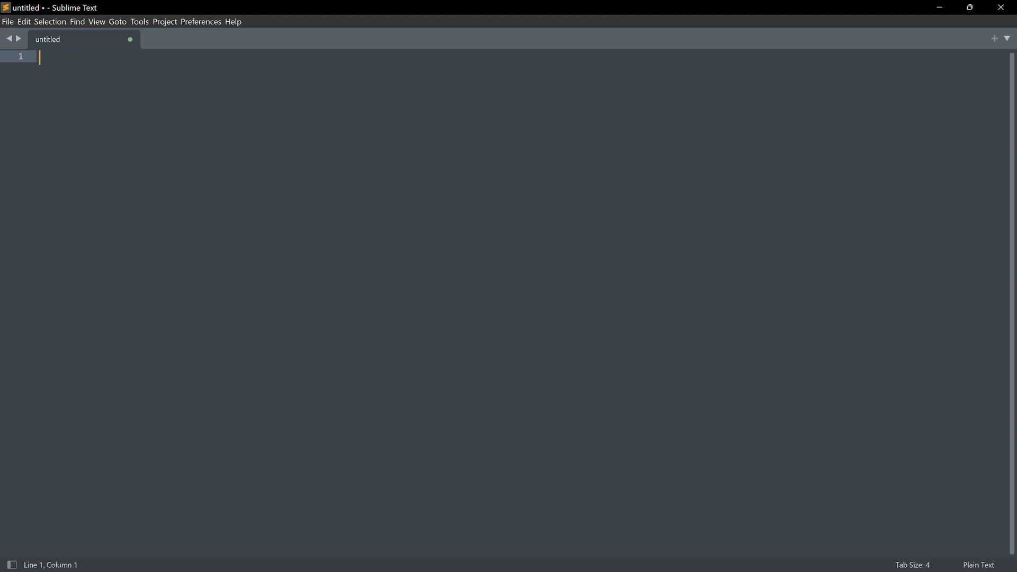
type("print('")
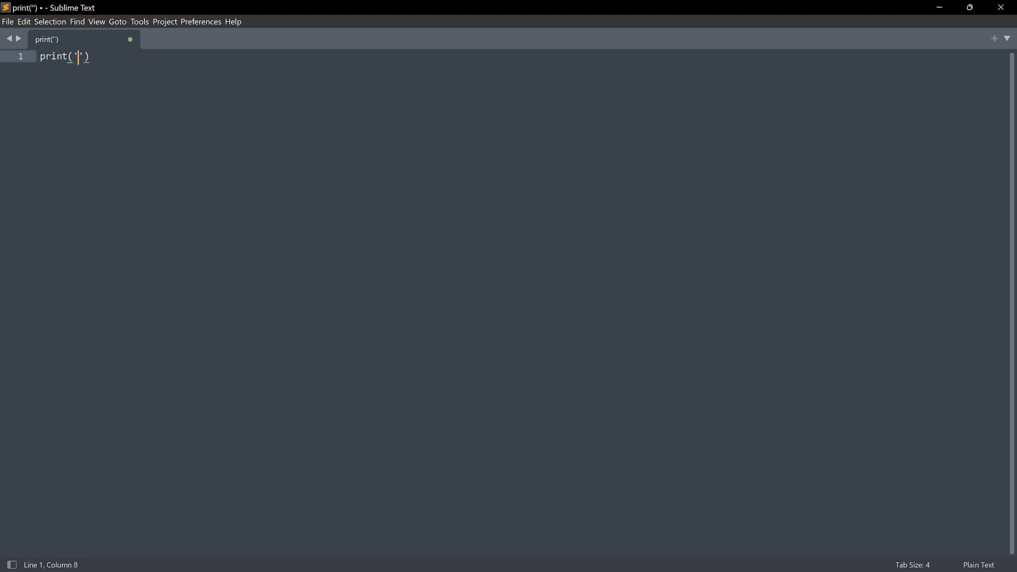
type("hel")
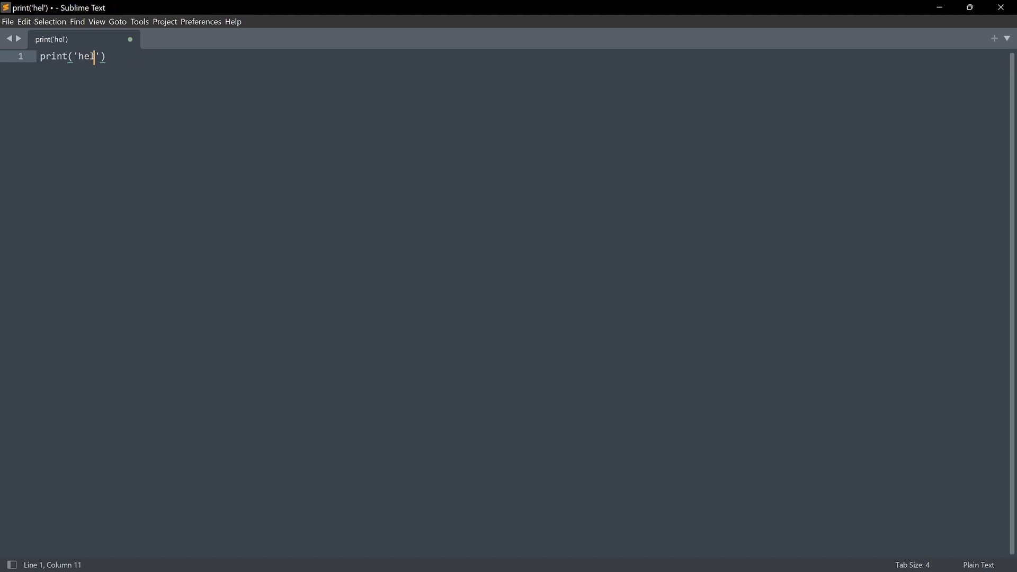
type("lo world")
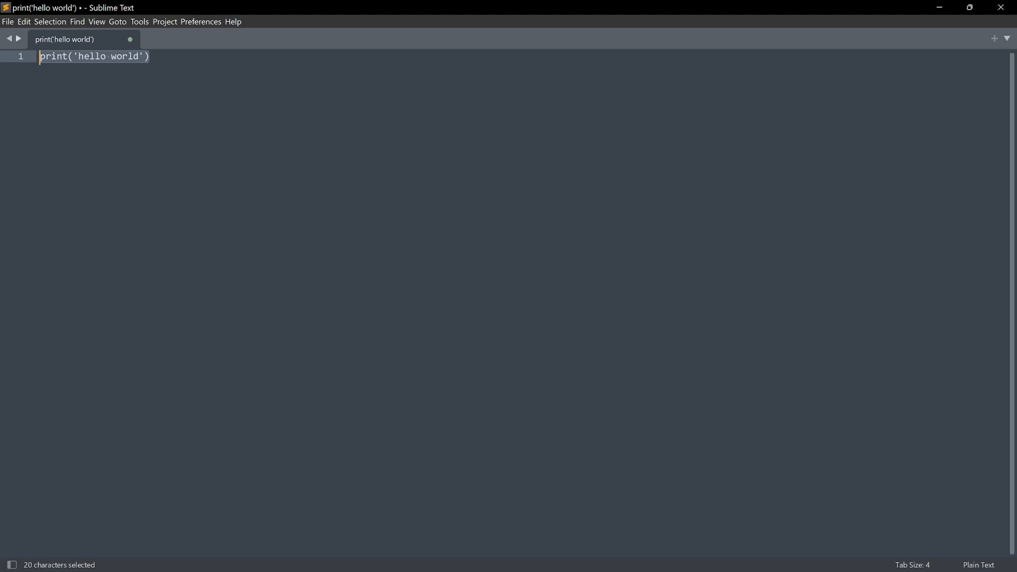
- Save the file as test.py in the Pygame course's Intro code folder
left_click(8, 21)
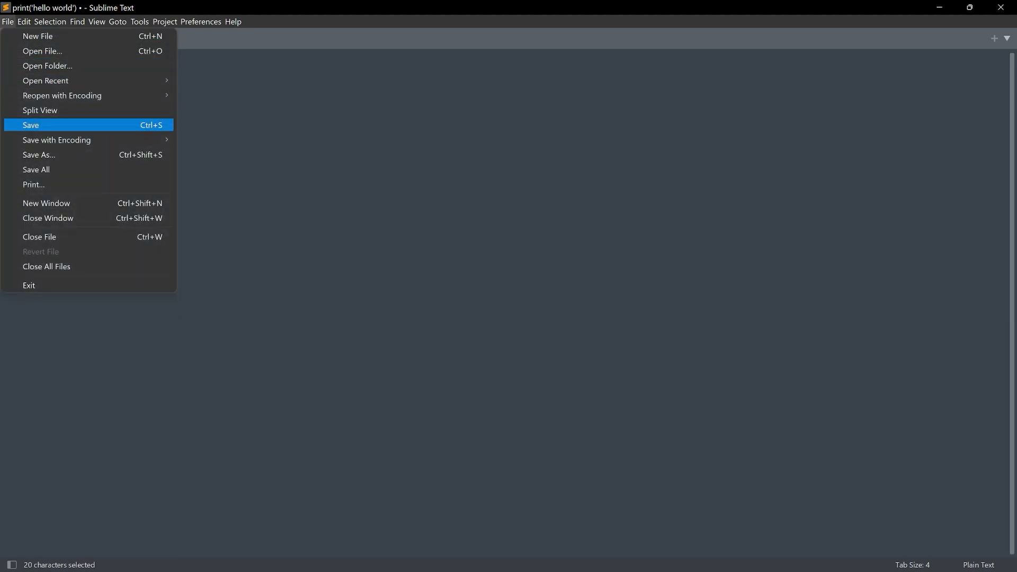
left_click(31, 125)
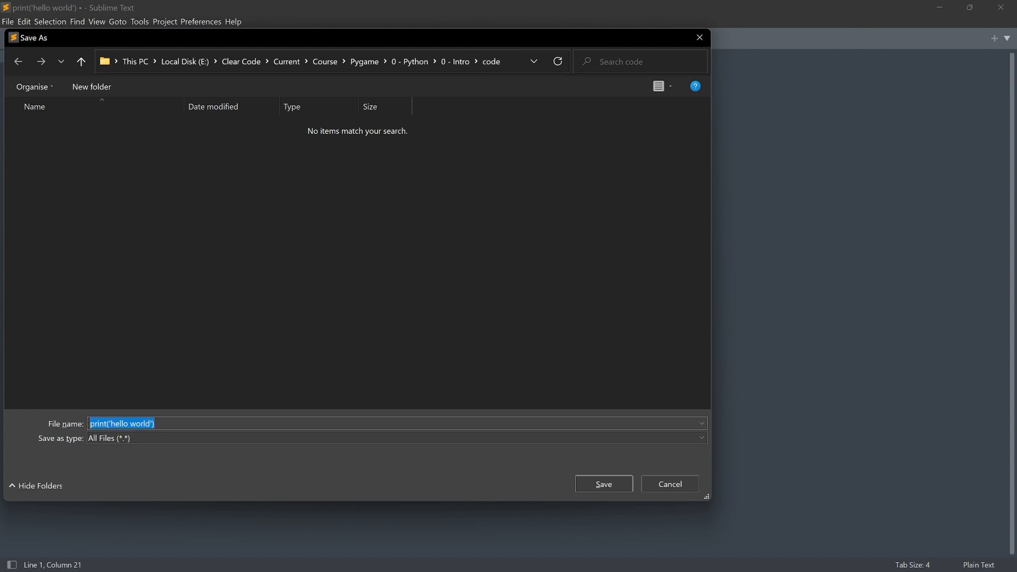
type("test.py")
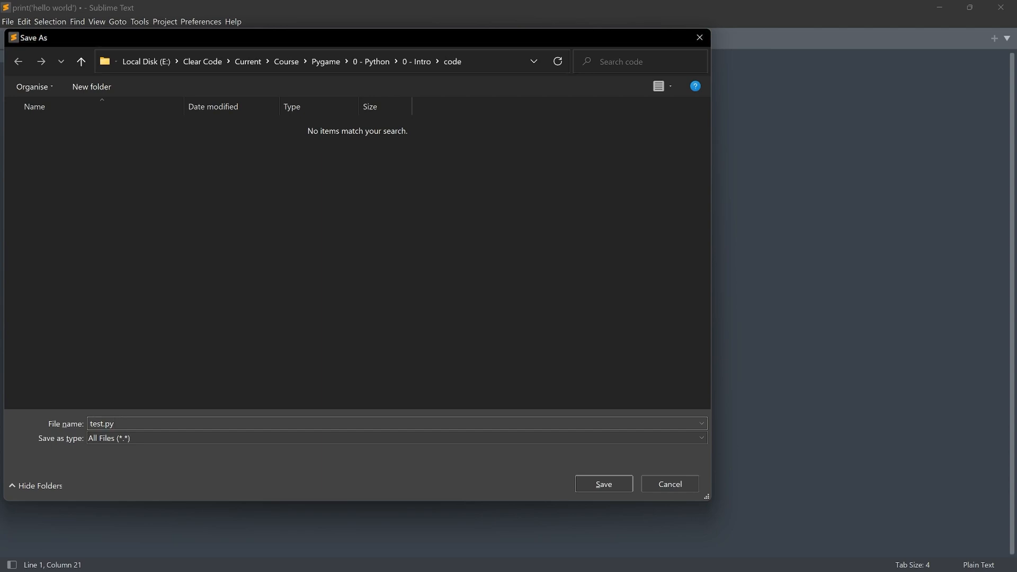
left_click(601, 483)
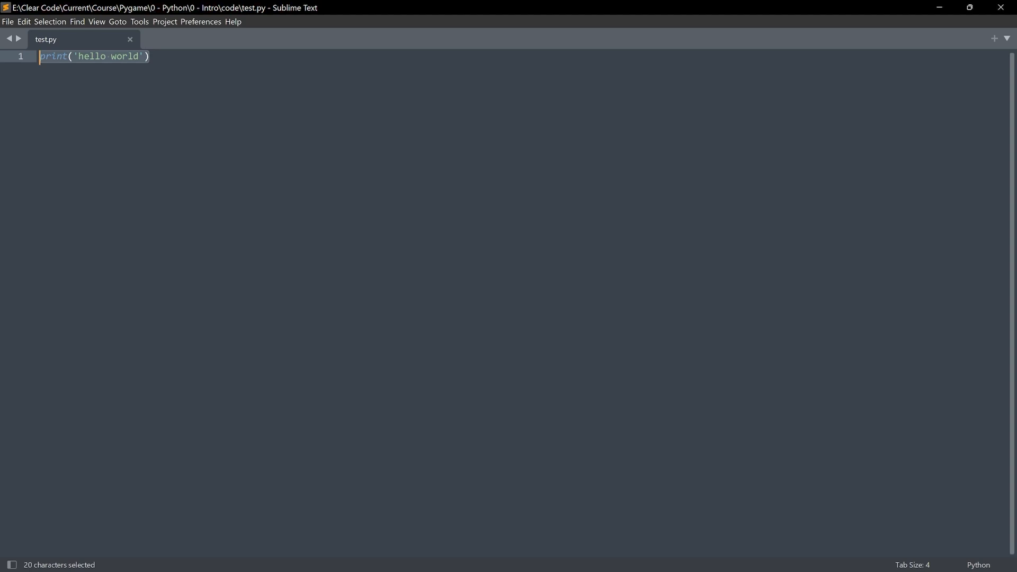
mouse_move(12, 37)
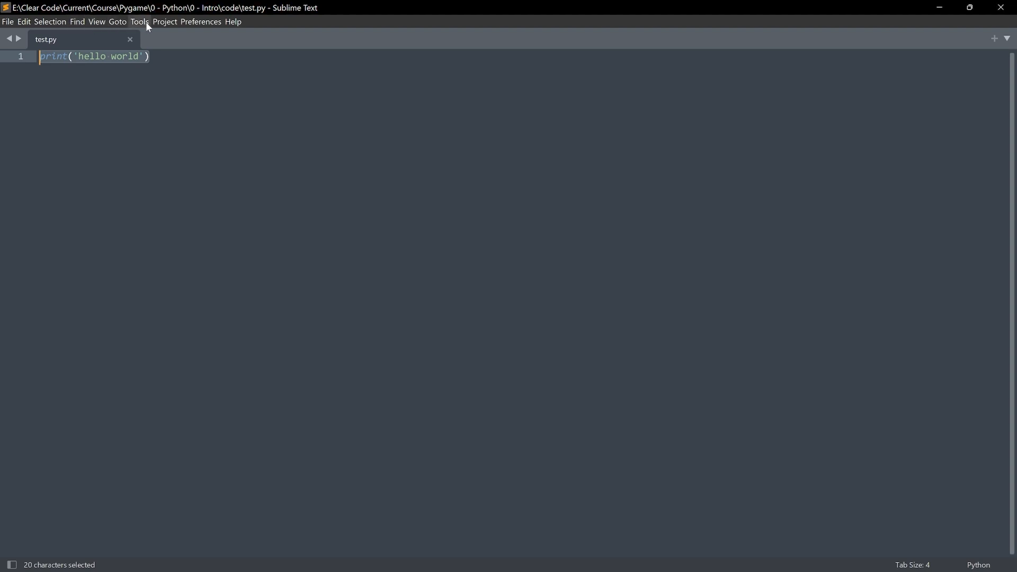
left_click(139, 21)
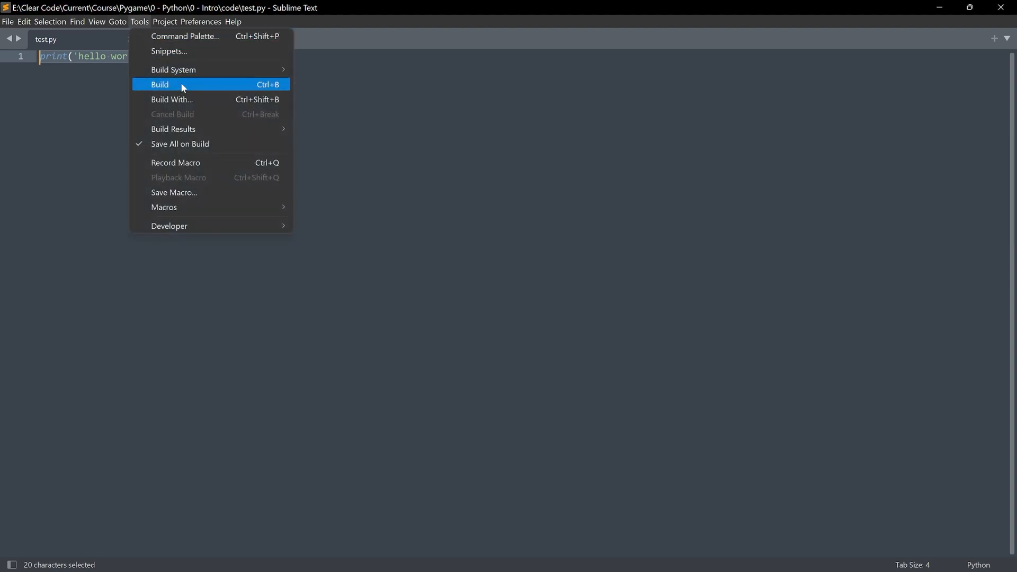
mouse_move(187, 101)
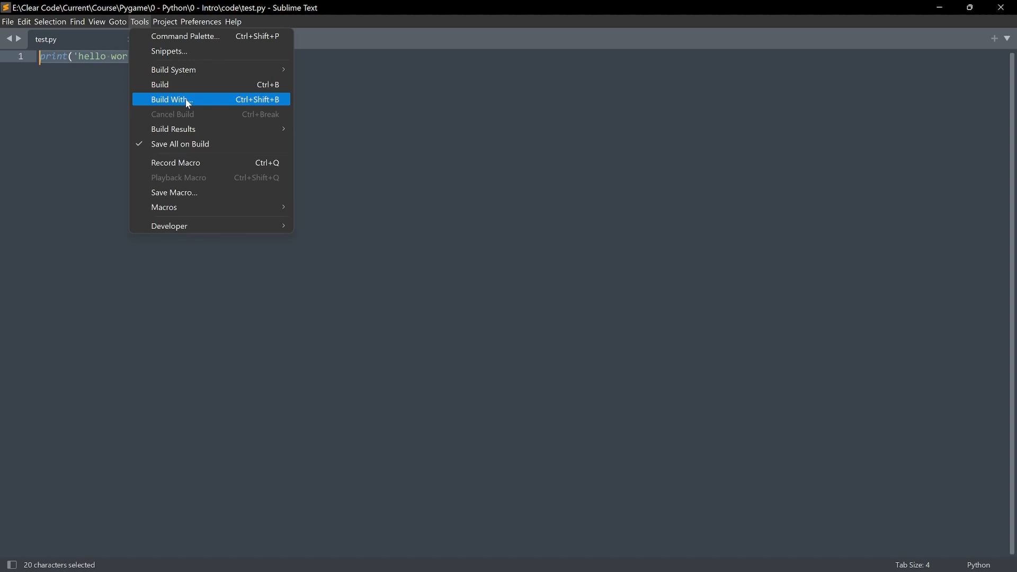
mouse_move(184, 85)
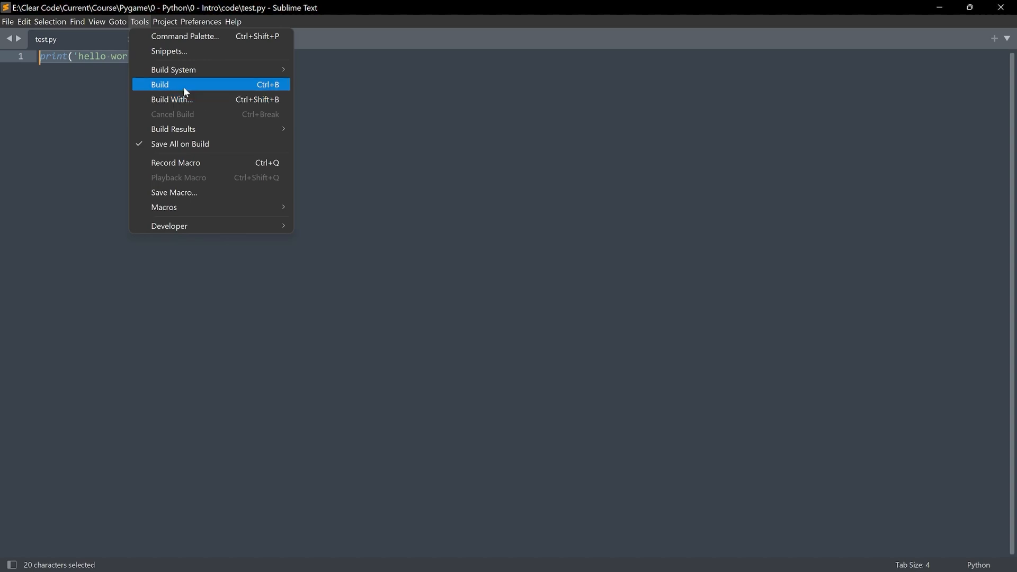
left_click(160, 85)
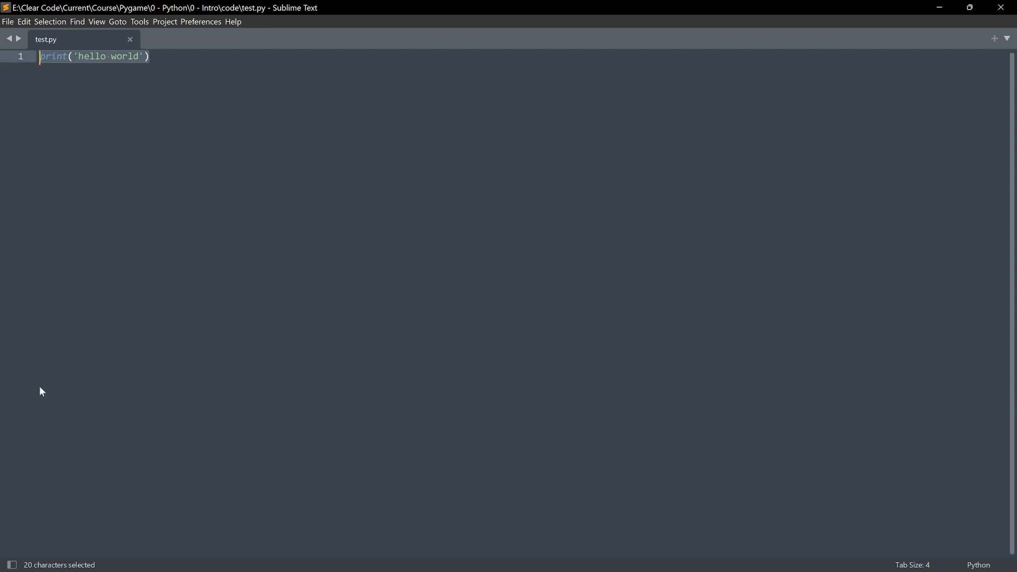
- Run test.py with the Python build system so it prints hello world
left_click(139, 21)
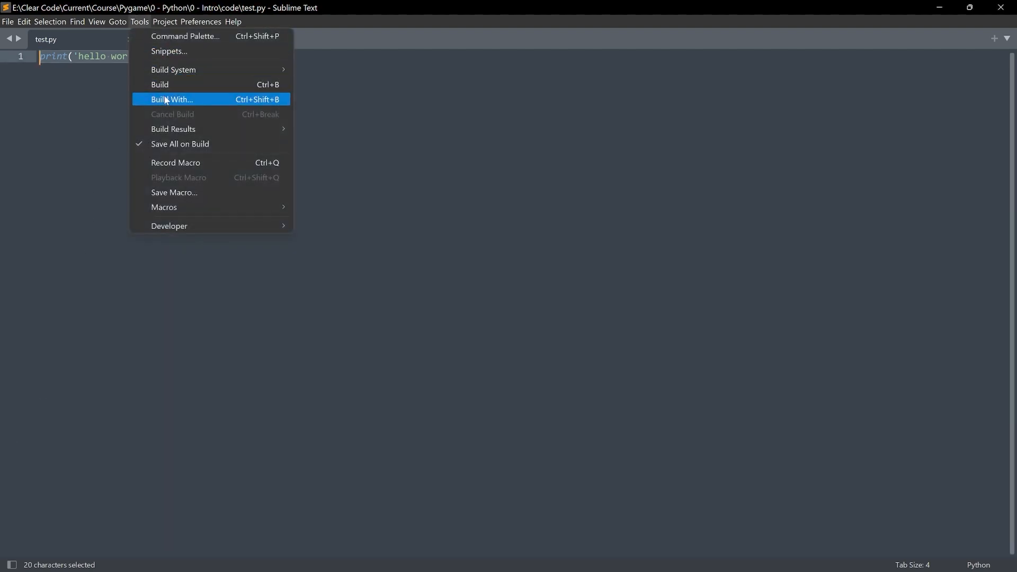
left_click(171, 99)
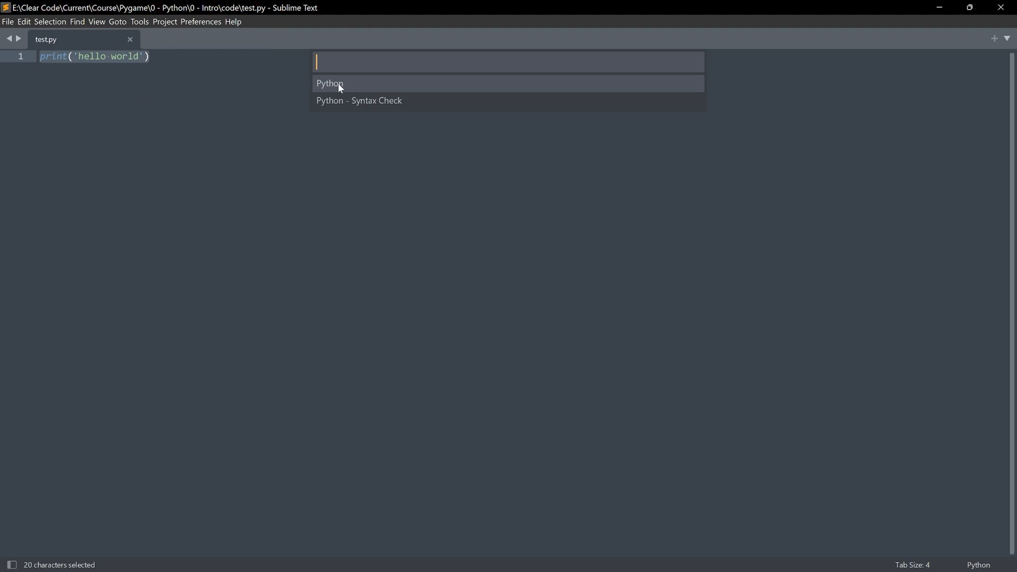
mouse_move(335, 87)
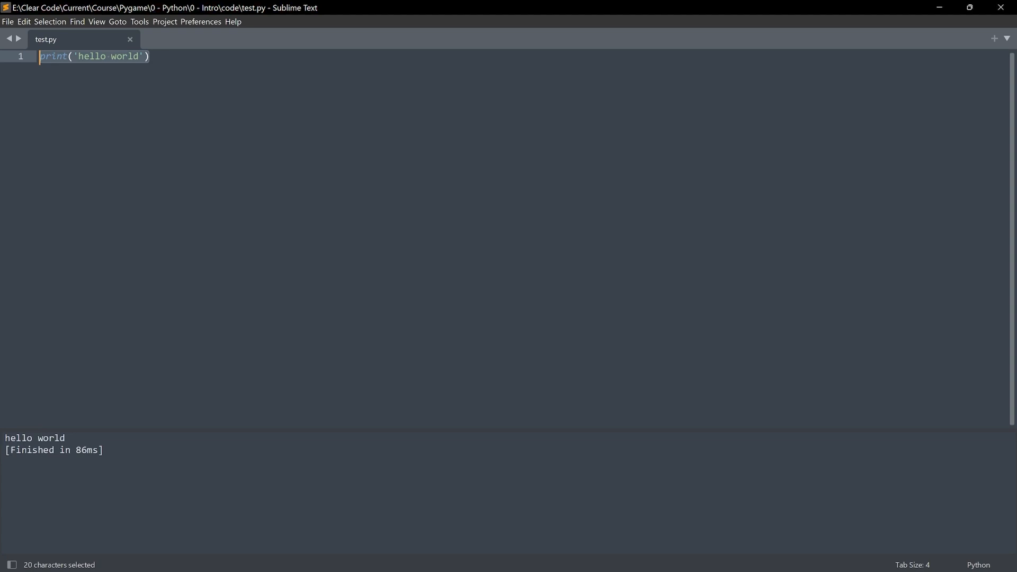
mouse_move(94, 48)
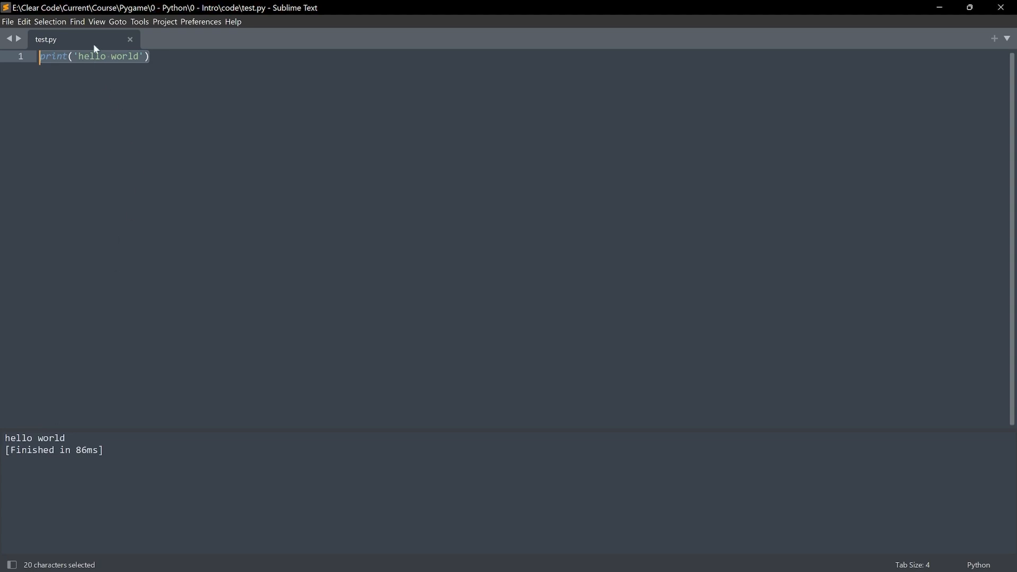
mouse_move(137, 24)
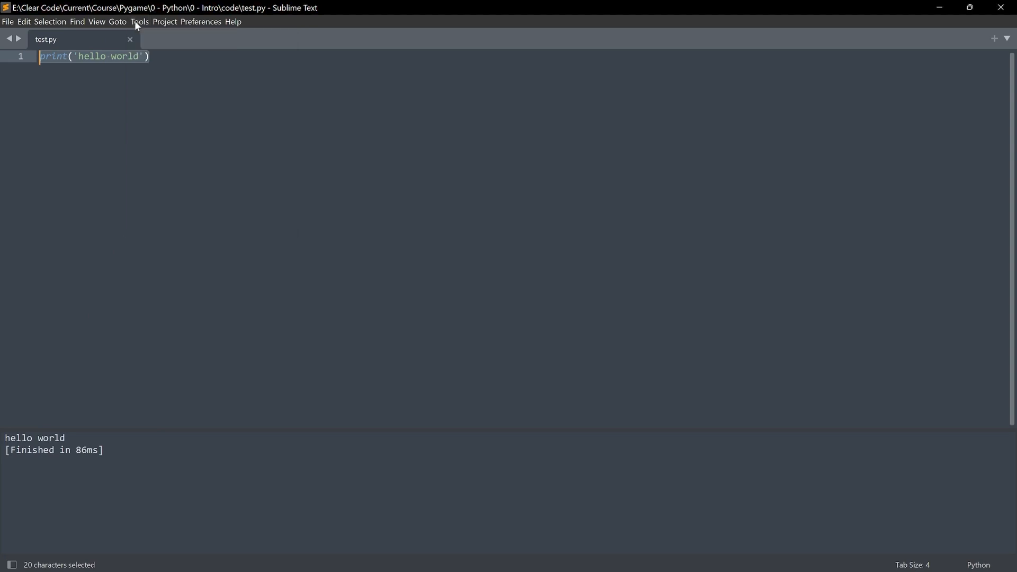
left_click(140, 21)
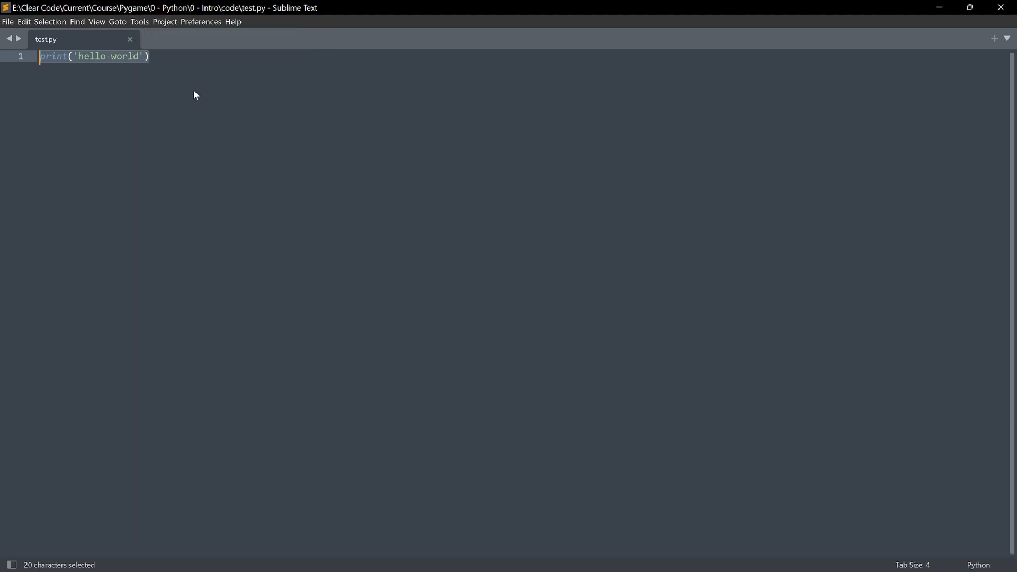
- Close the build output panel so only test.py's code shows
key("ctrl+b")
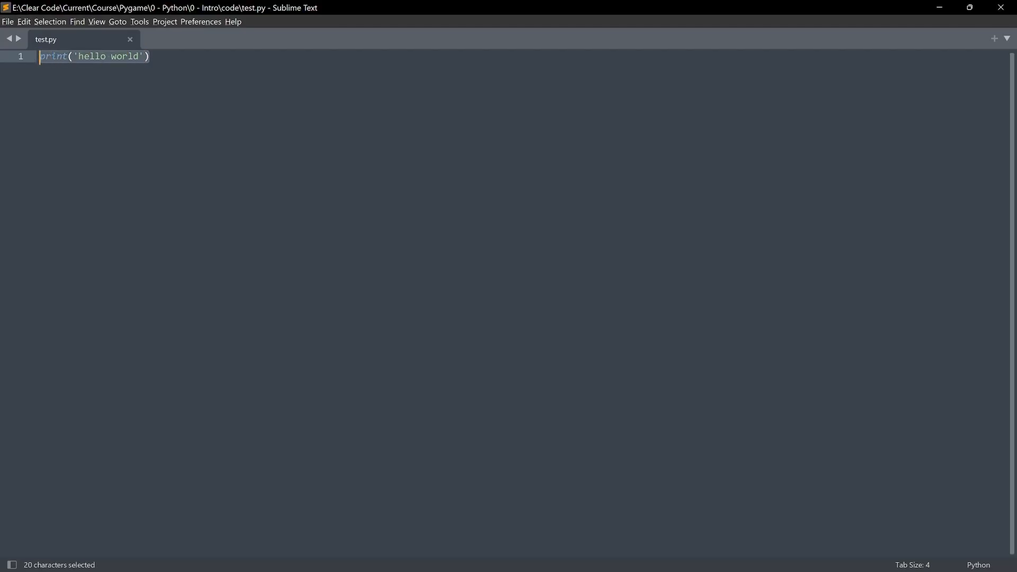
- Duplicate the print line to four lines, change the last to print(5 + 10), and save
key("ctrl+c")
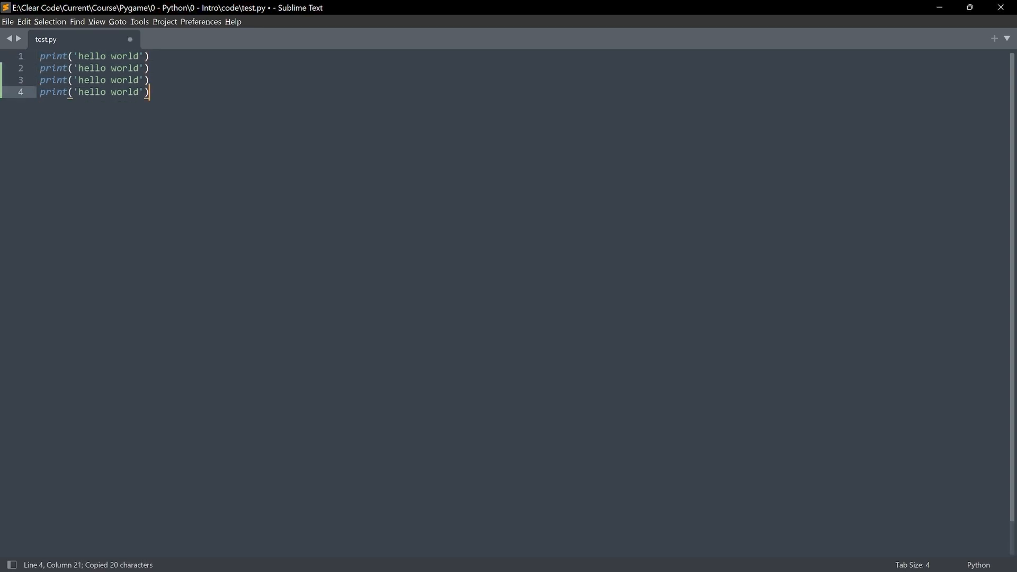
key("ctrl+b")
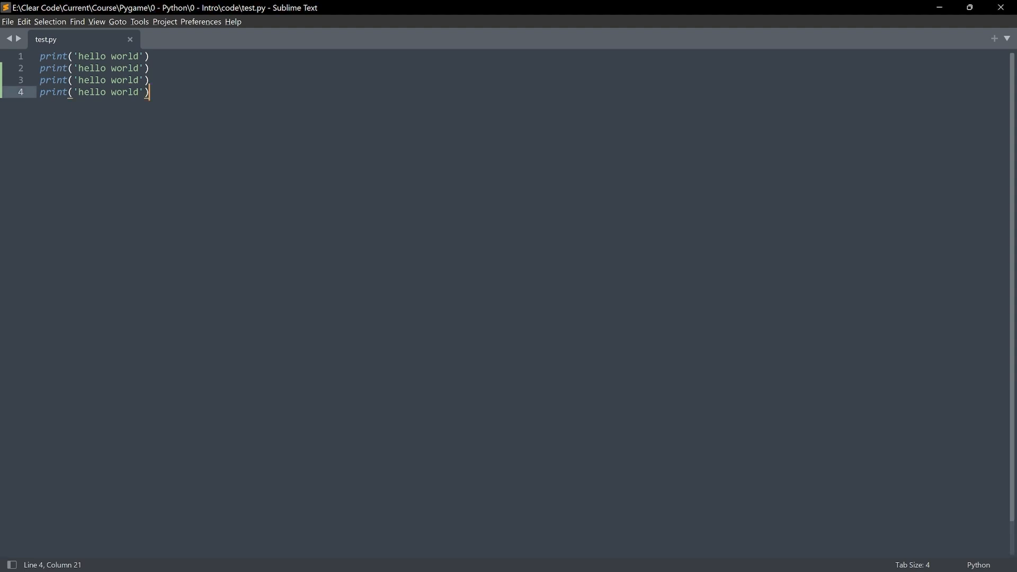
double_click(107, 91)
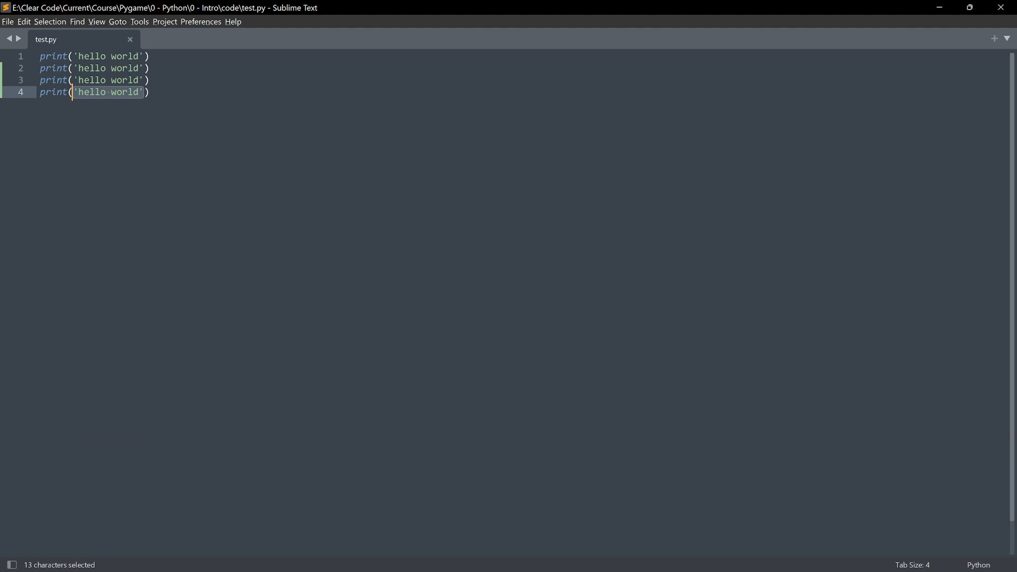
type("5 )")
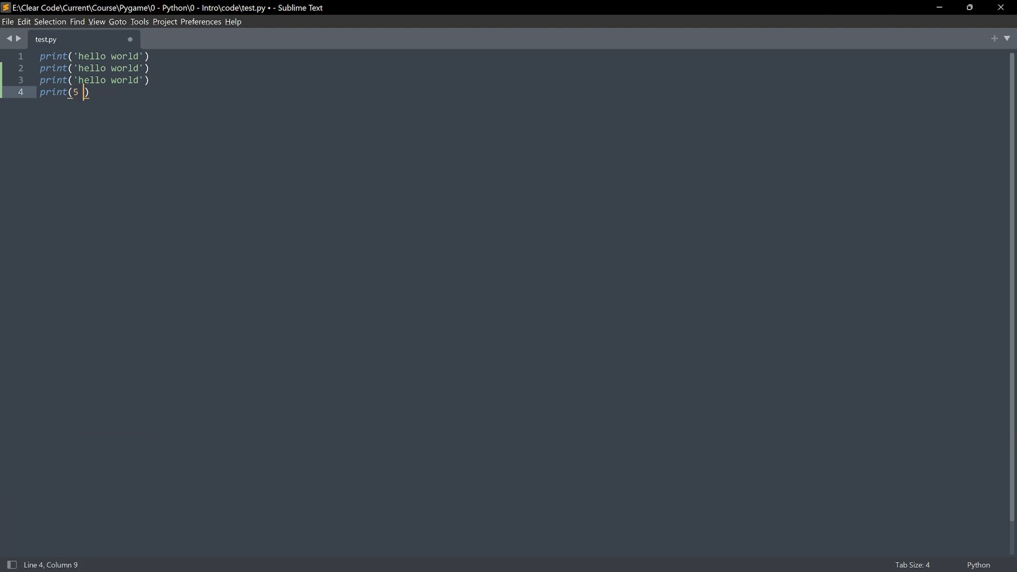
type("+ 10")
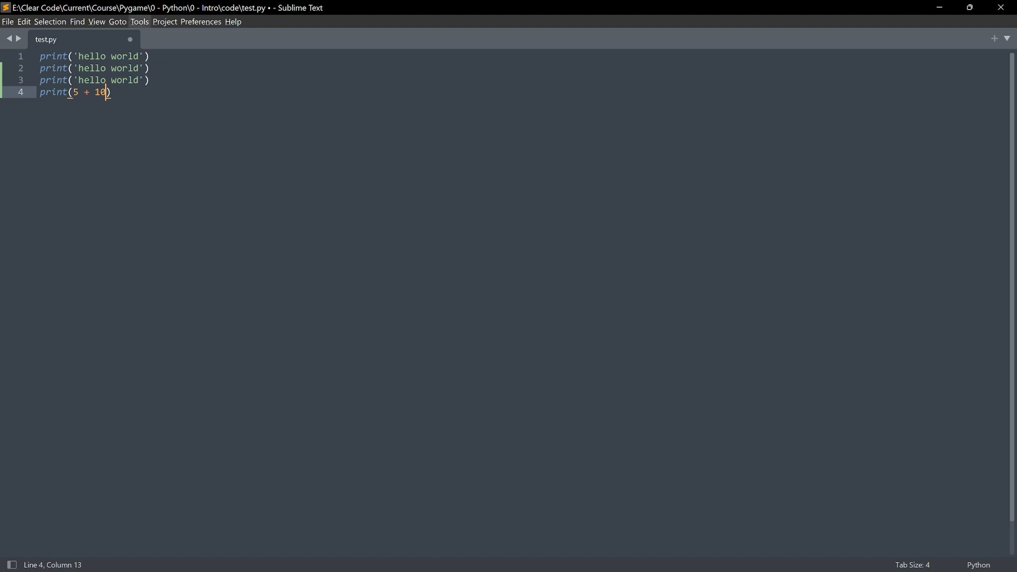
key("ctrl+b")
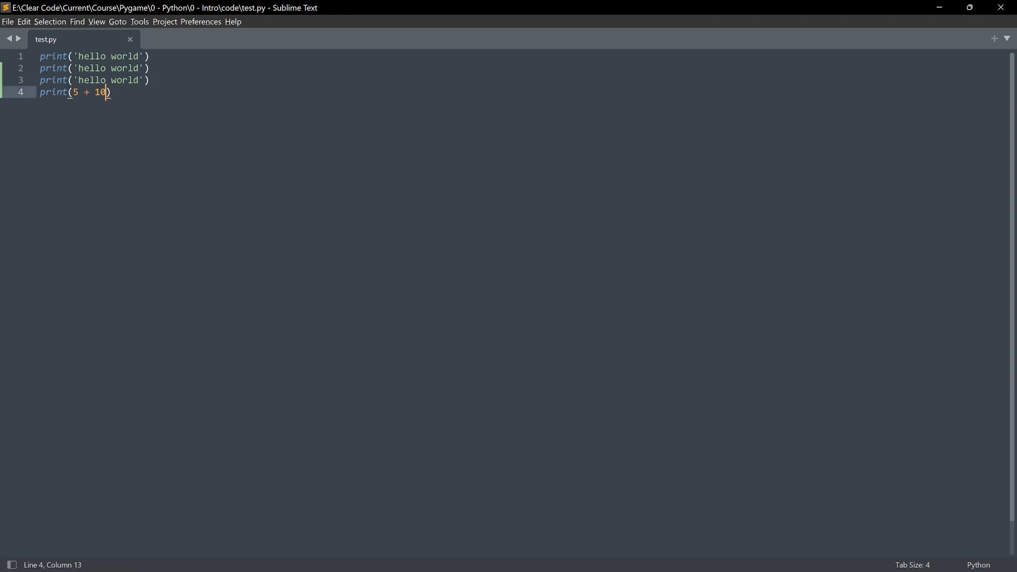
key("ctrl+a")
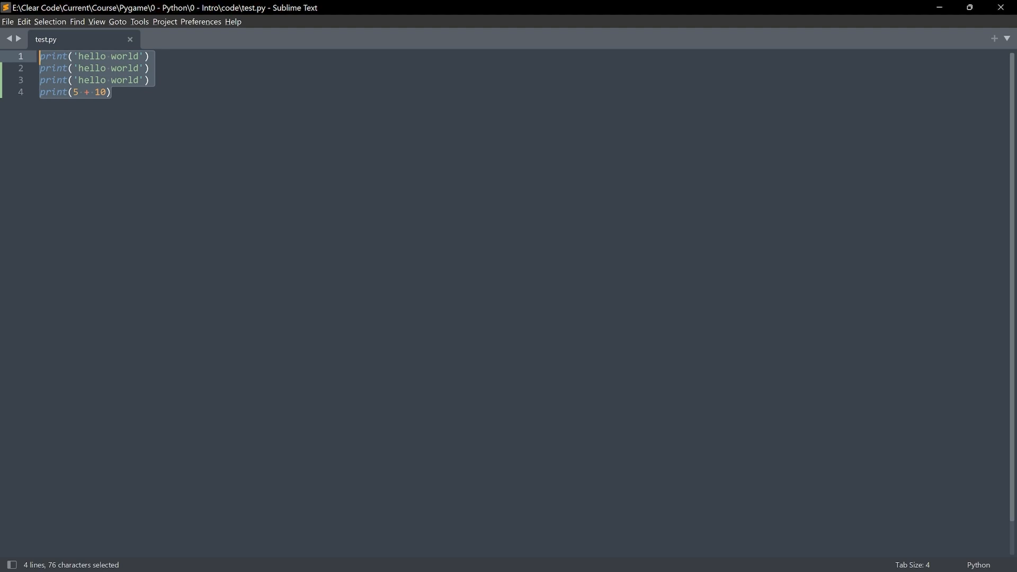
mouse_move(136, 115)
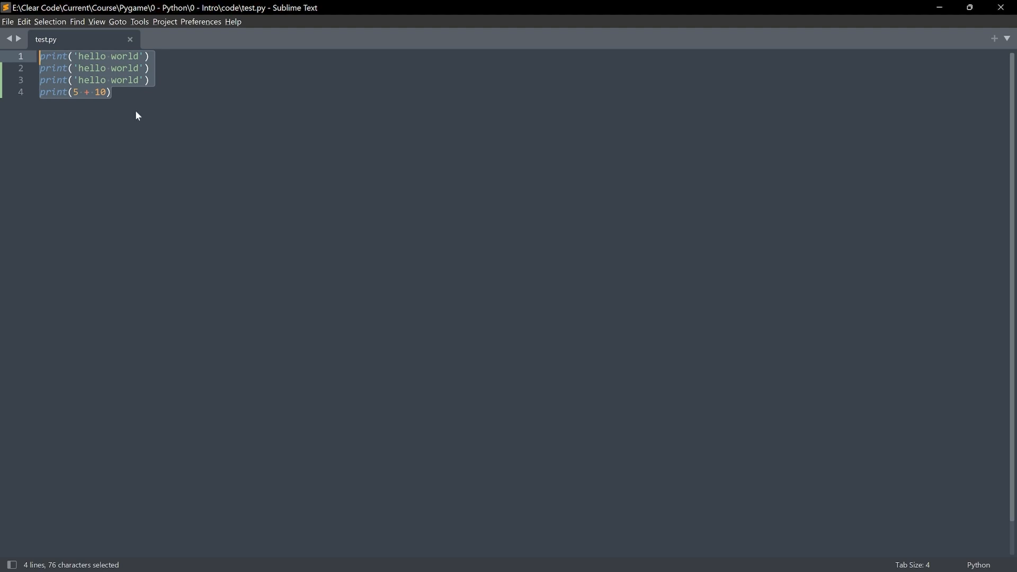
mouse_move(96, 21)
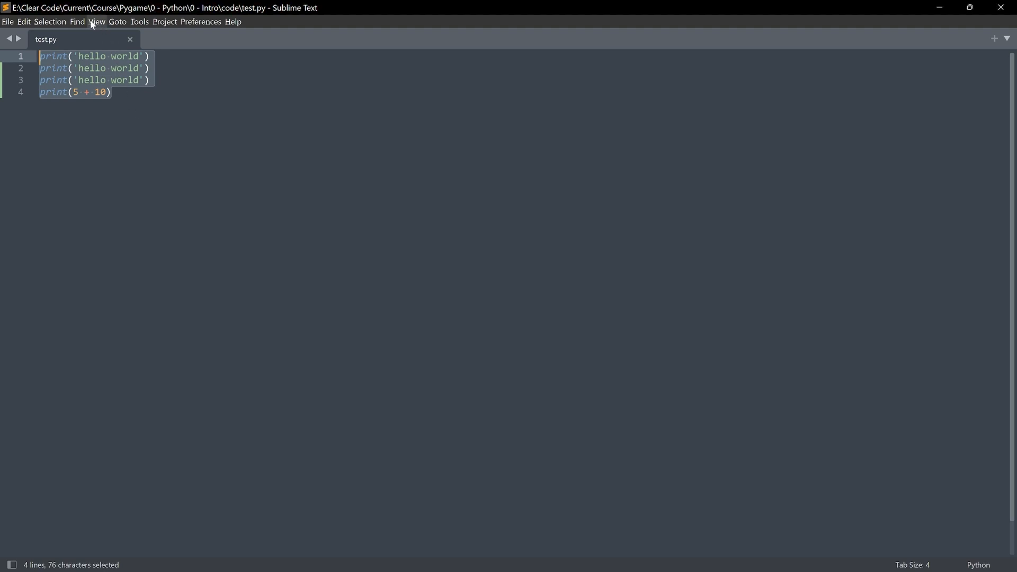
- Hide the status bar, the file tabs and the menu bar via the View menu
left_click(96, 21)
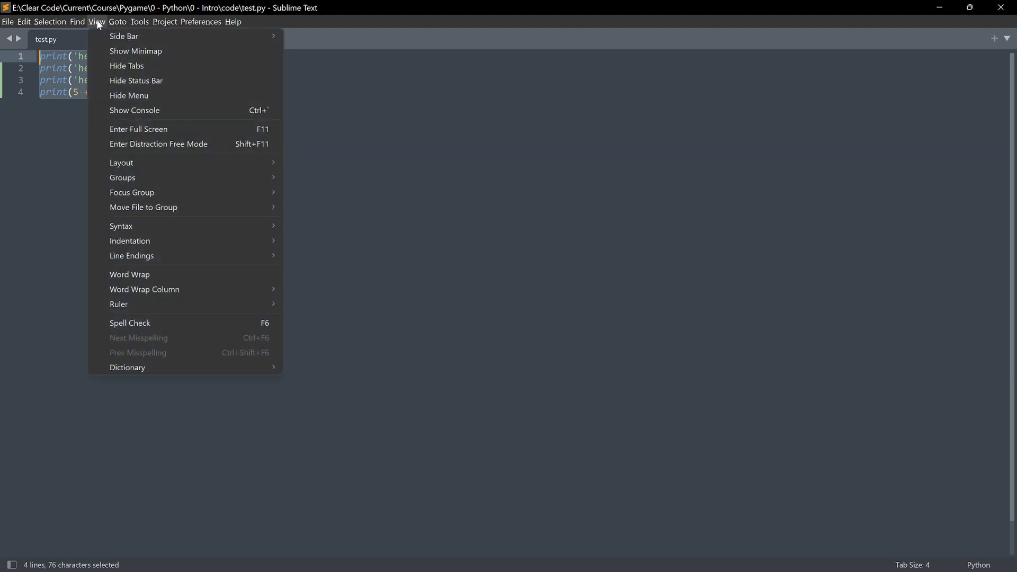
left_click(96, 21)
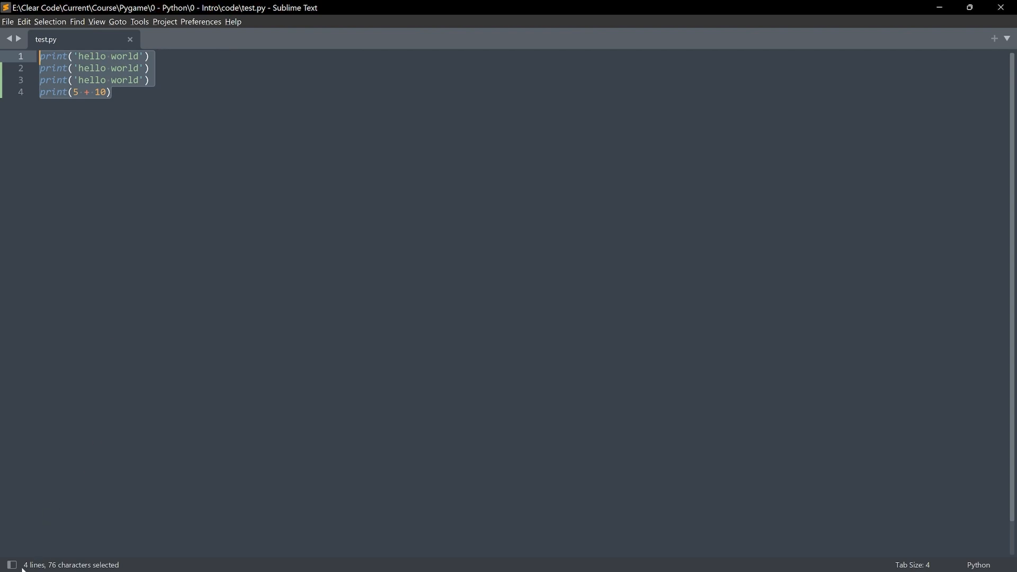
mouse_move(816, 571)
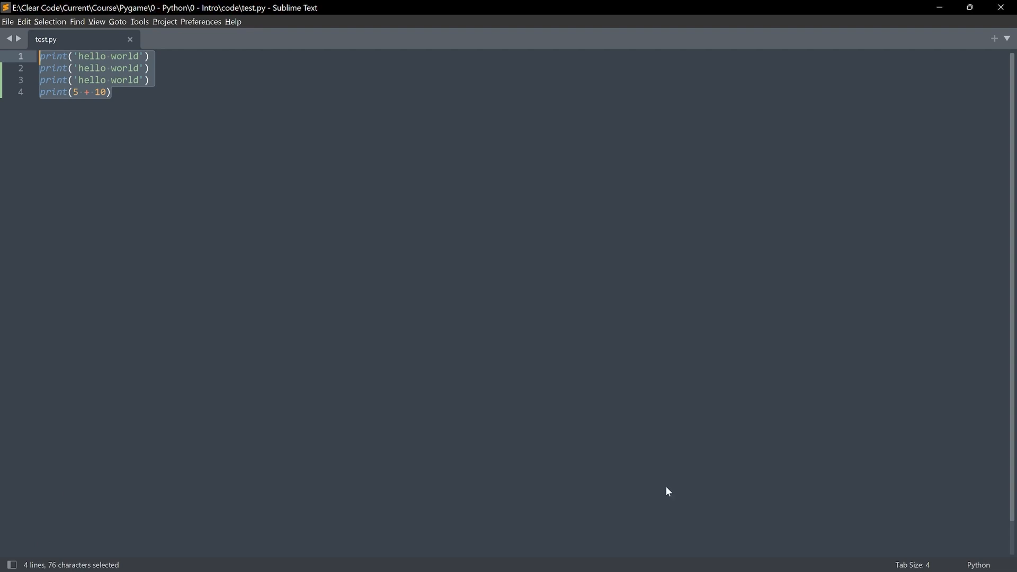
left_click(96, 21)
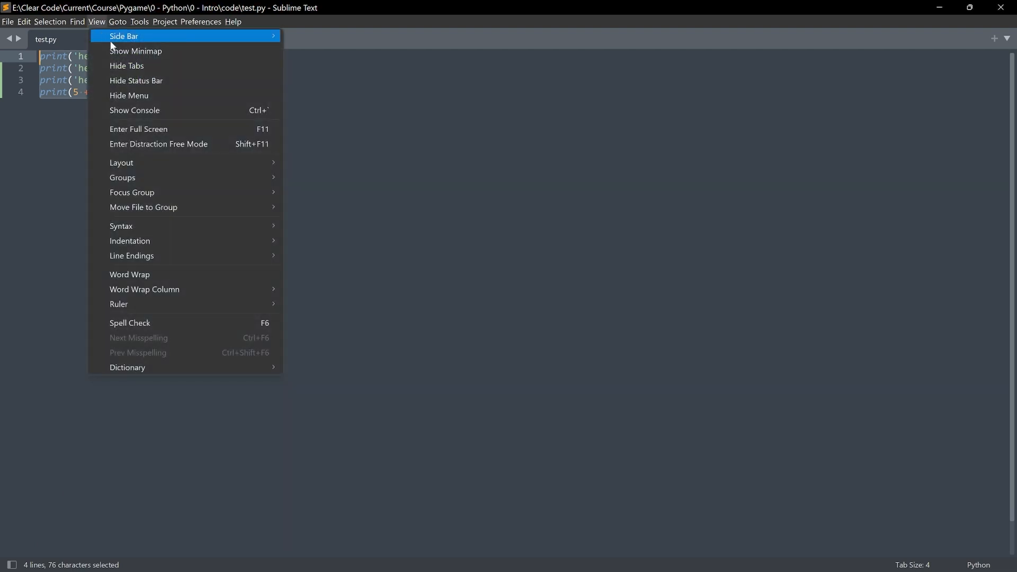
mouse_move(141, 81)
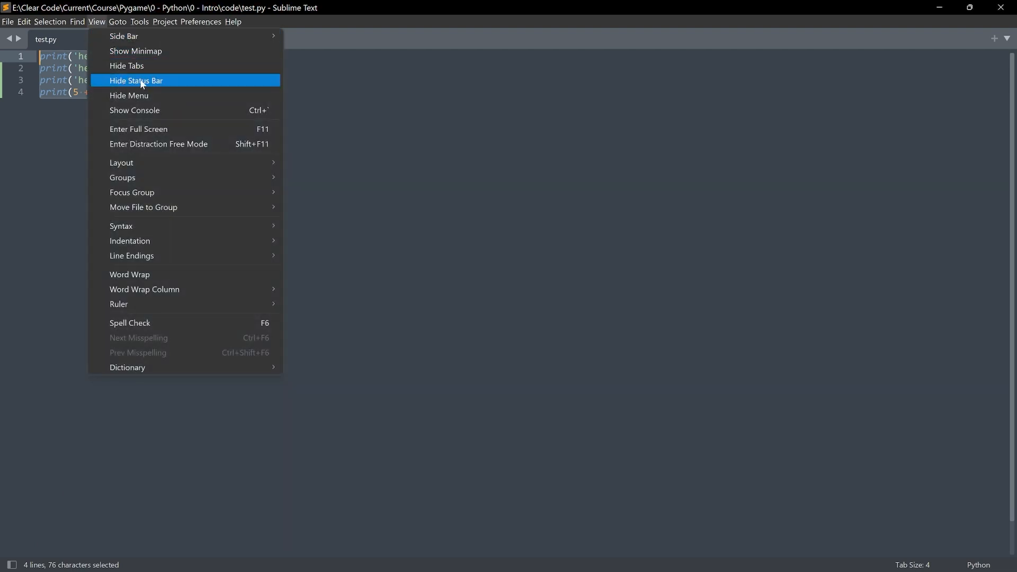
left_click(135, 80)
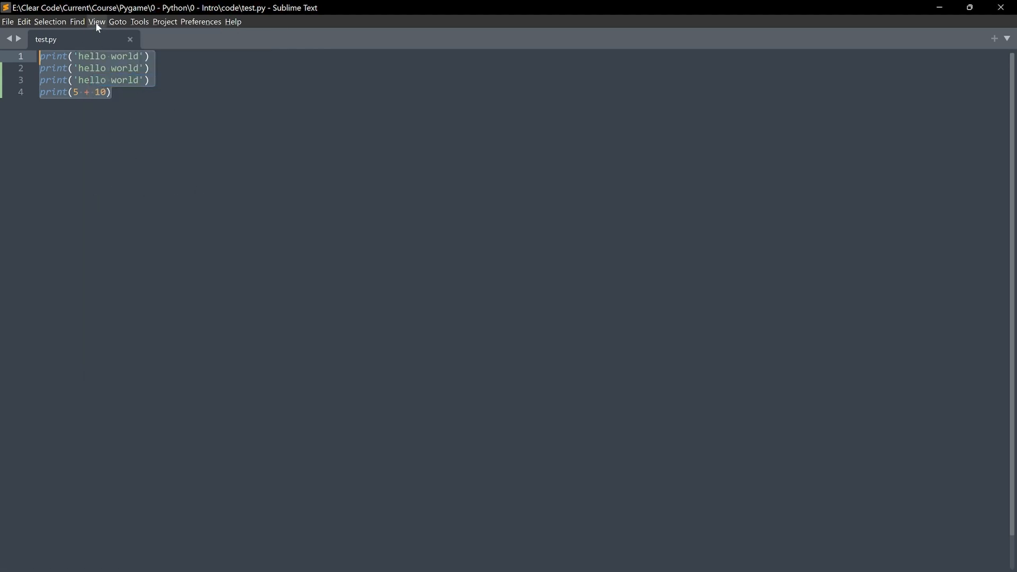
mouse_move(150, 42)
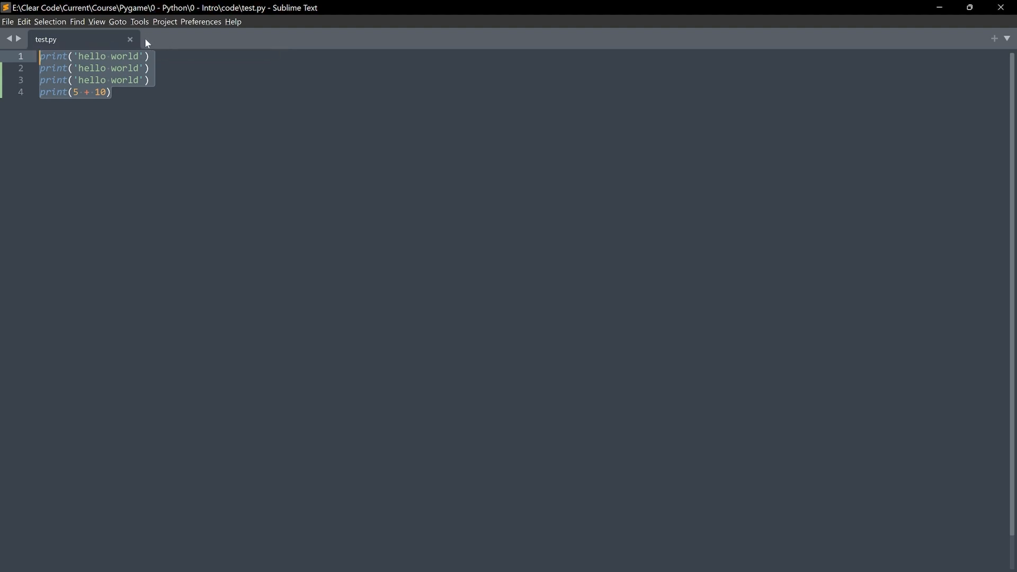
mouse_move(45, 39)
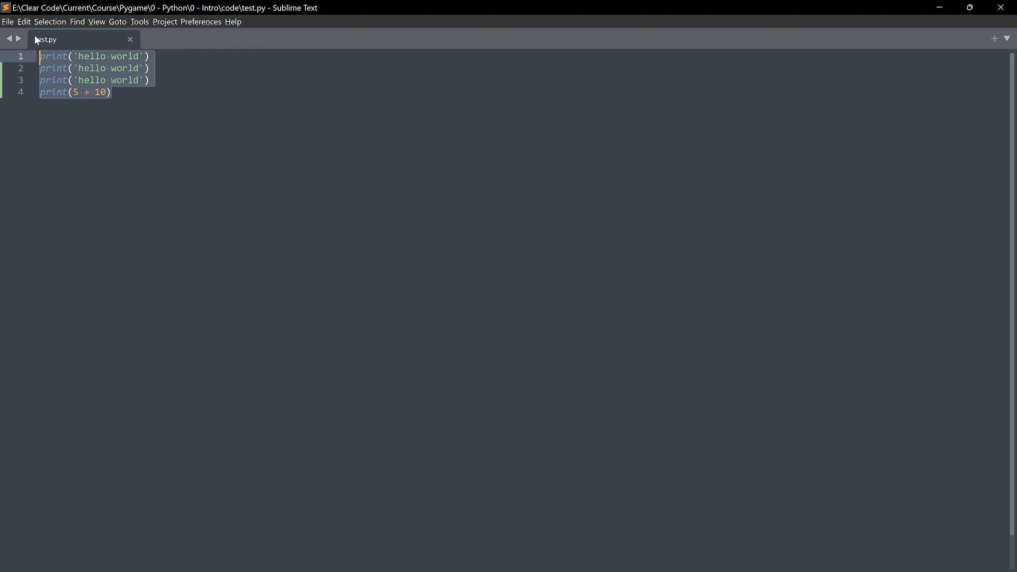
left_click(96, 21)
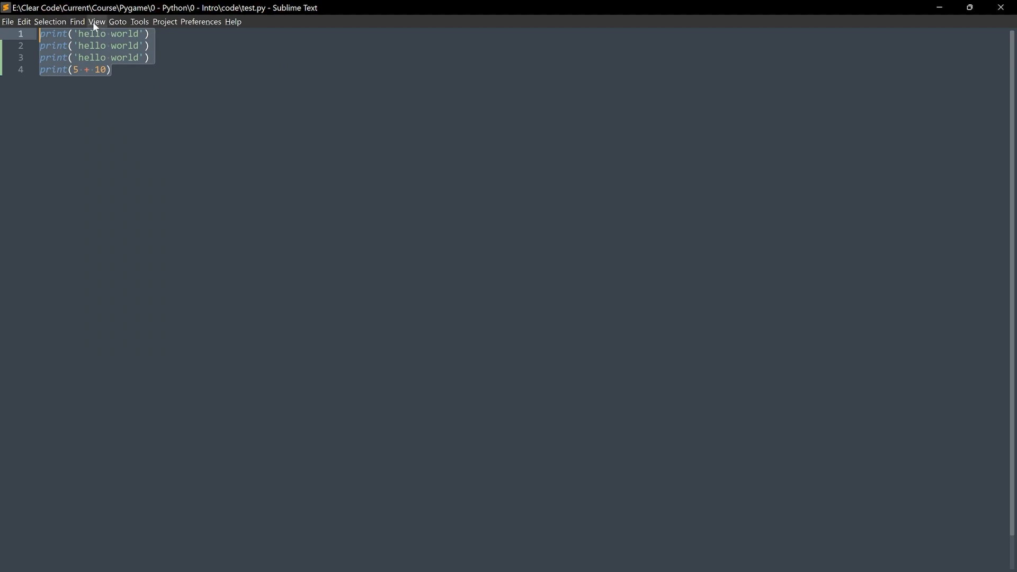
left_click(97, 21)
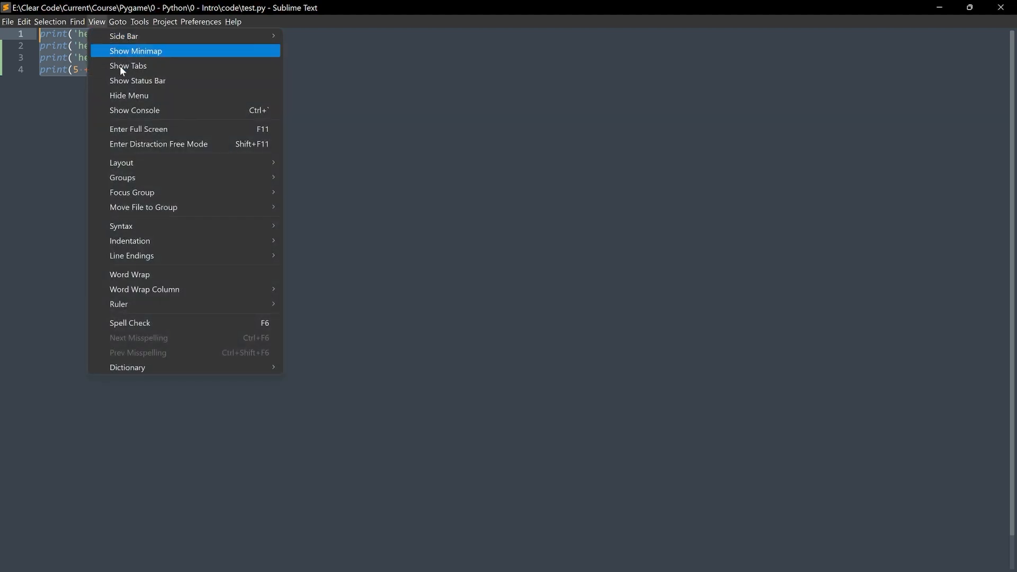
left_click(137, 50)
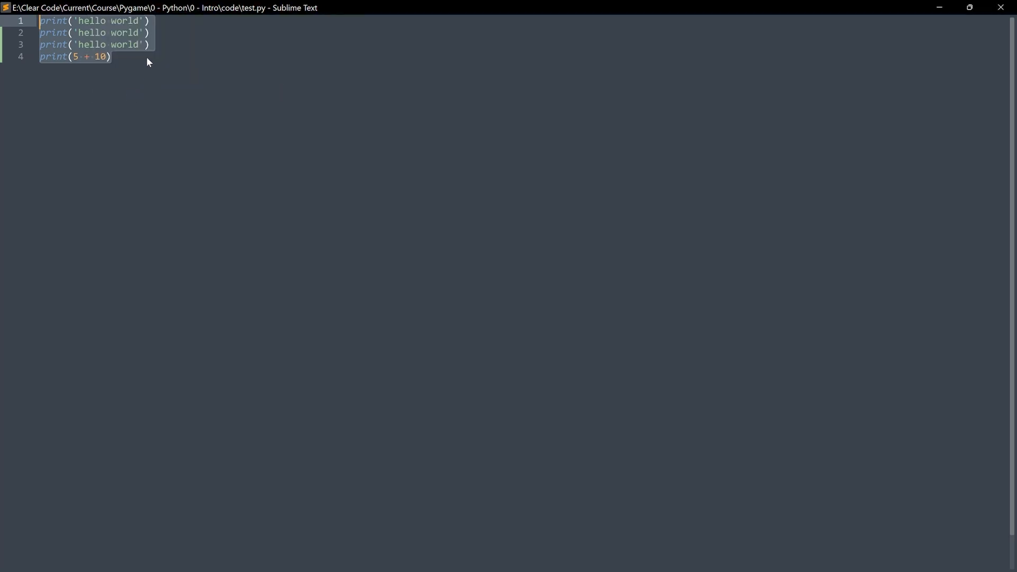
mouse_move(123, 61)
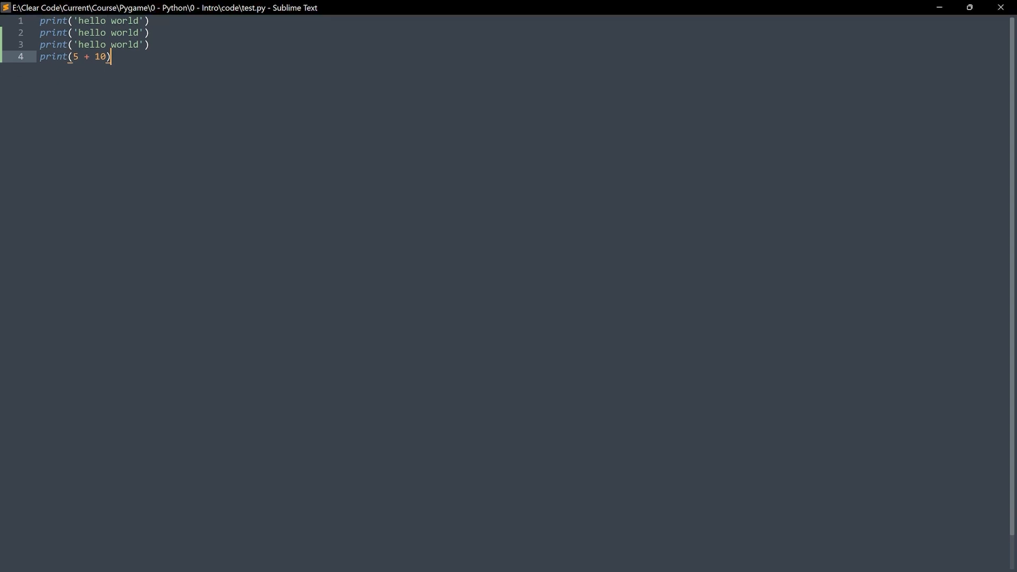
mouse_move(372, 13)
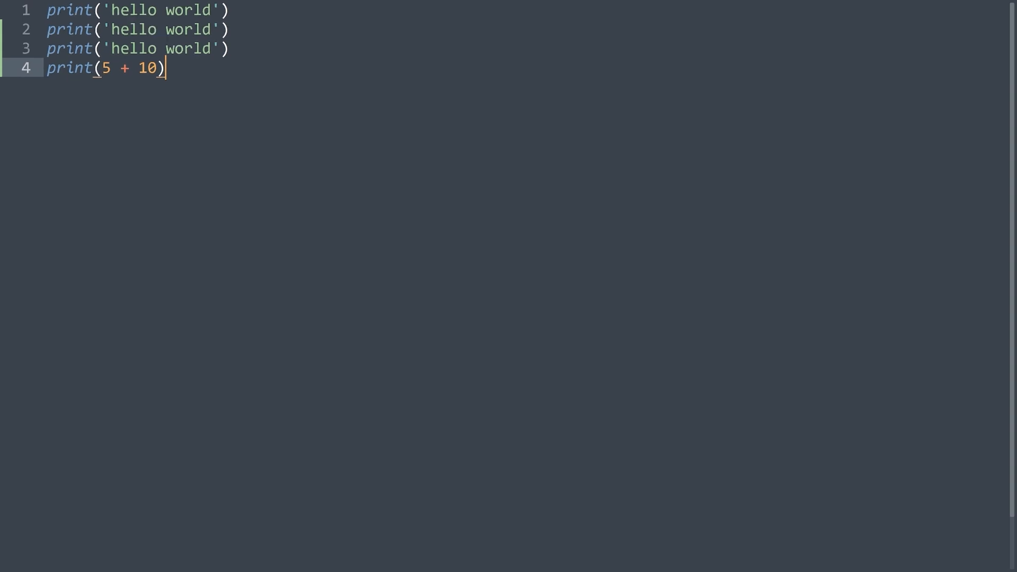
- Paste many duplicate copies of the four lines, then undo them to restore test.py
key("ctrl+a")
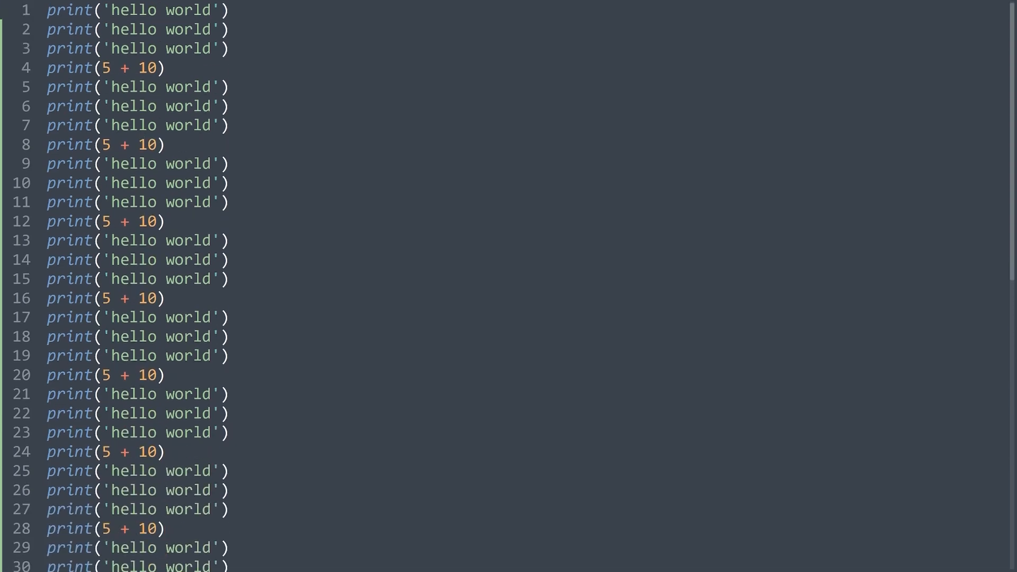
key("ctrl+a")
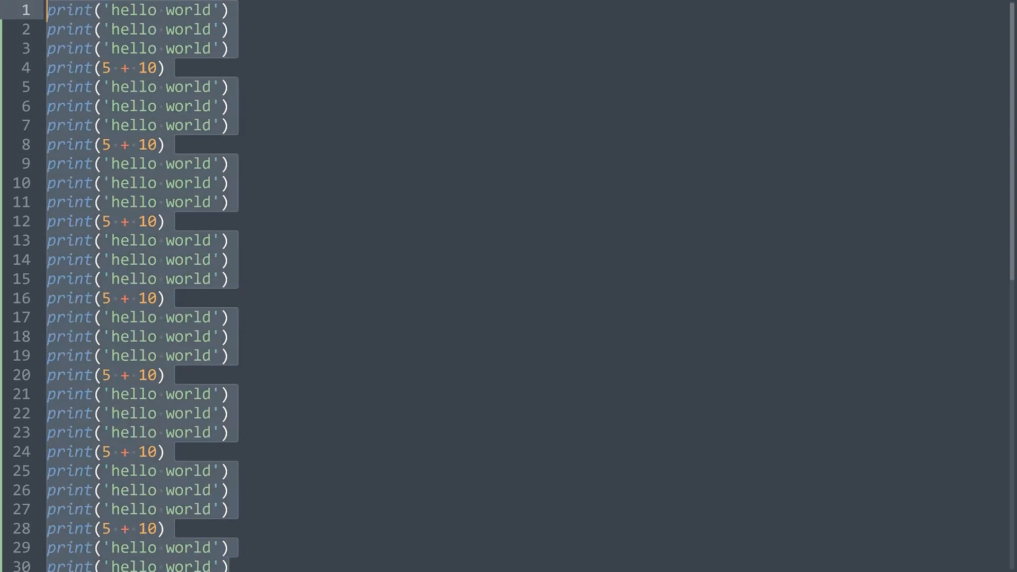
mouse_move(145, 62)
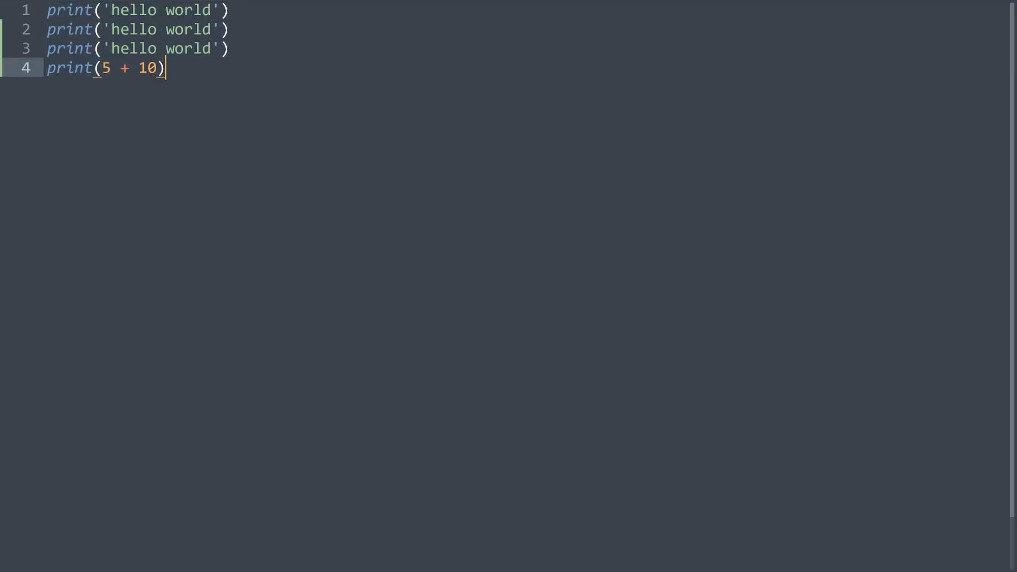
key("ctrl+shift+p")
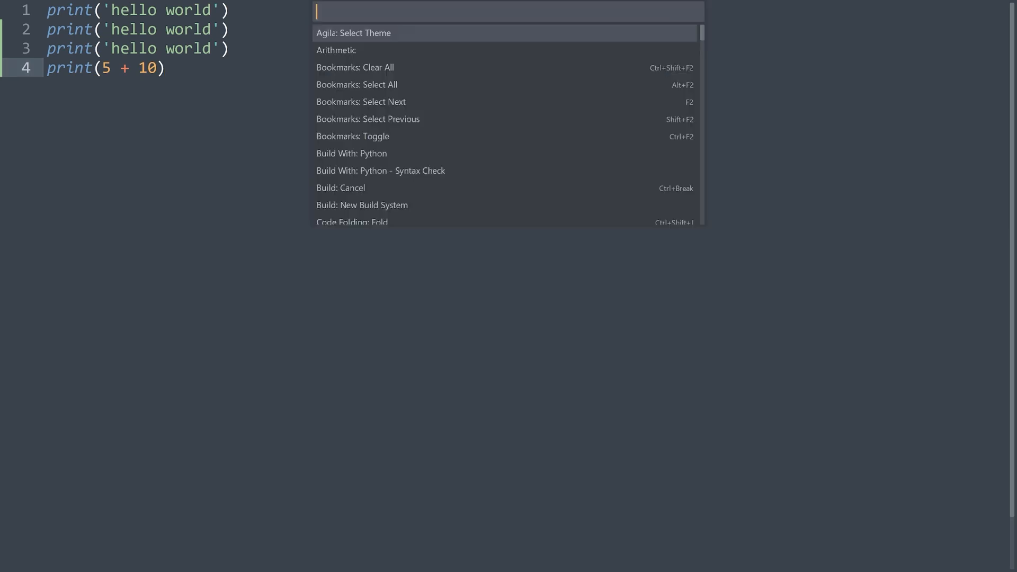
mouse_move(402, 145)
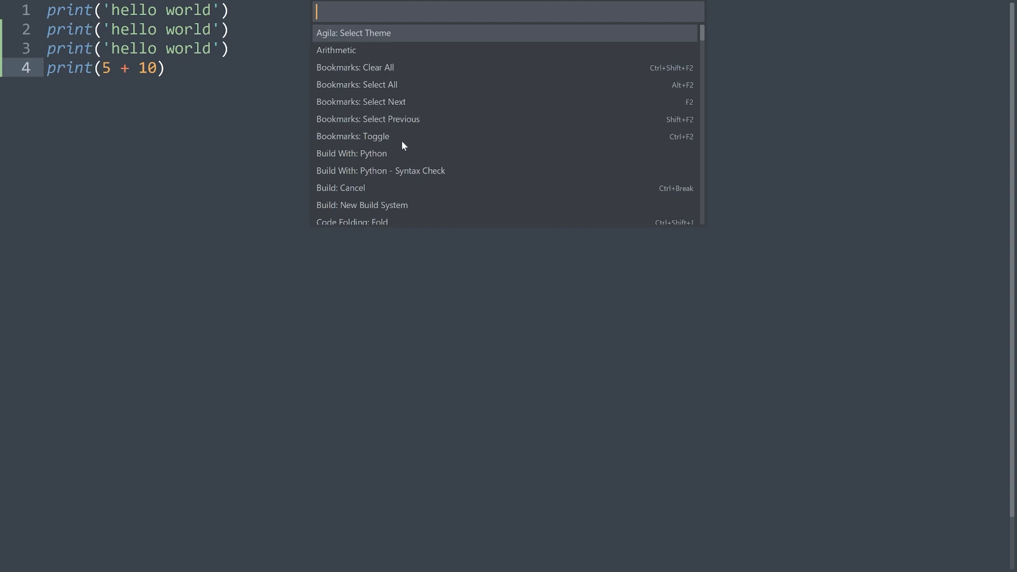
mouse_move(379, 193)
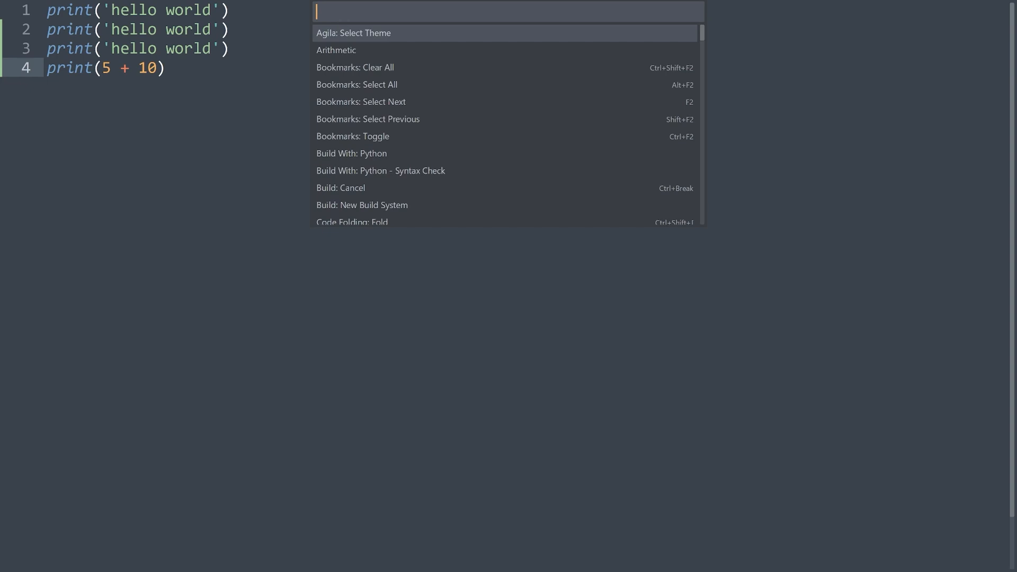
- Use Package Control: Install Package to search 'agila' and install Agila Theme
type("instal")
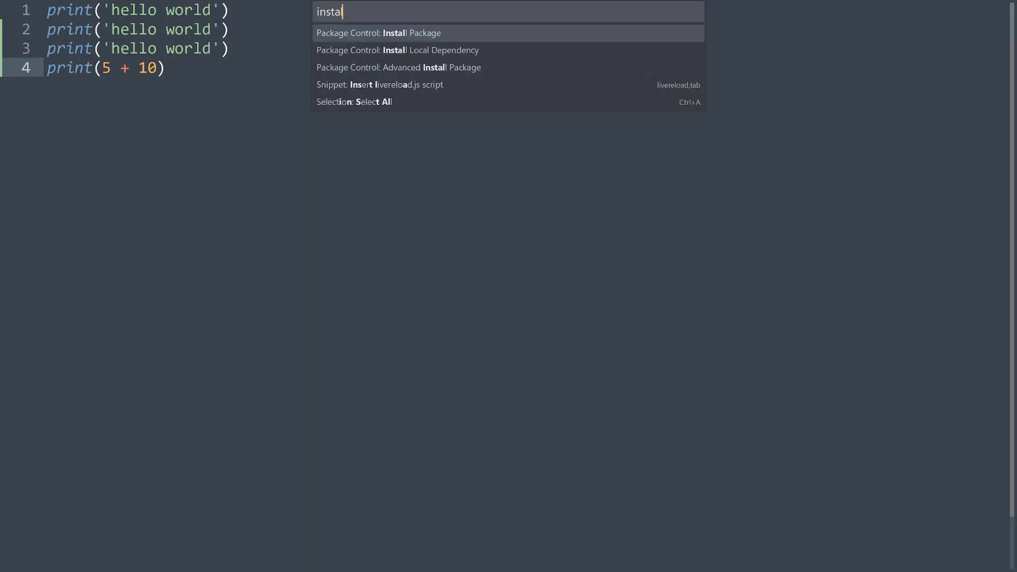
key("Escape")
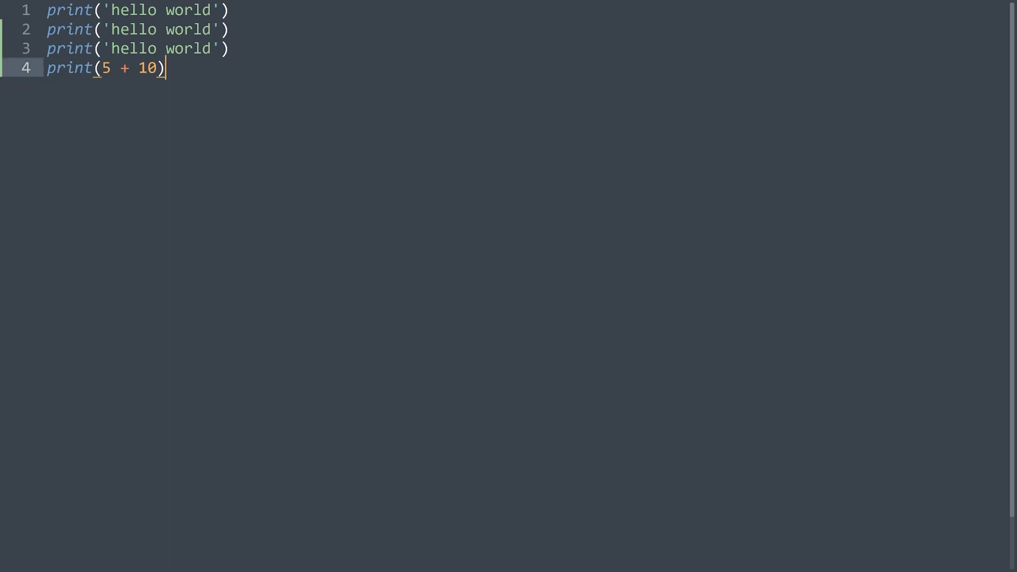
key("ctrl+shift+p")
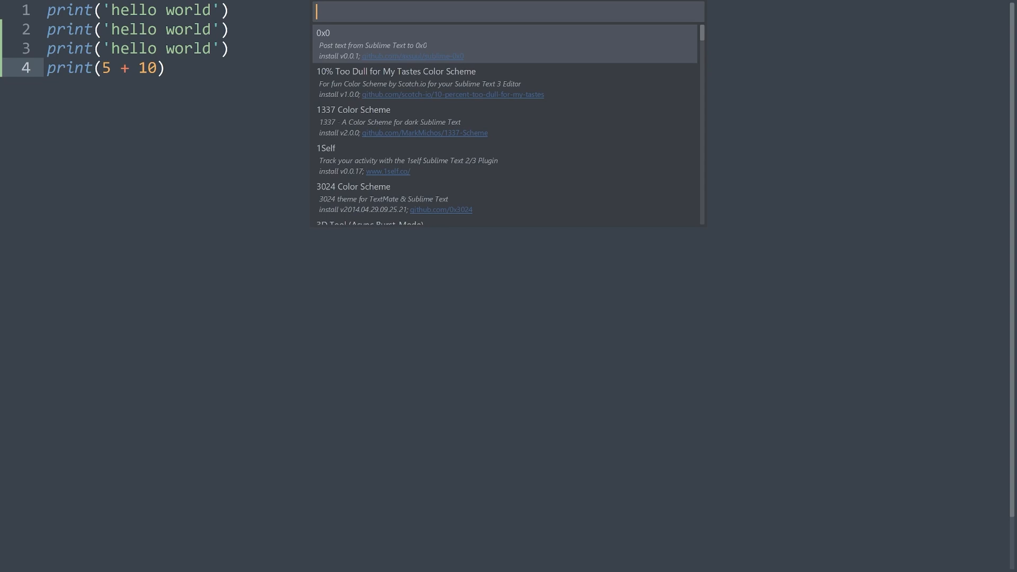
type("agila")
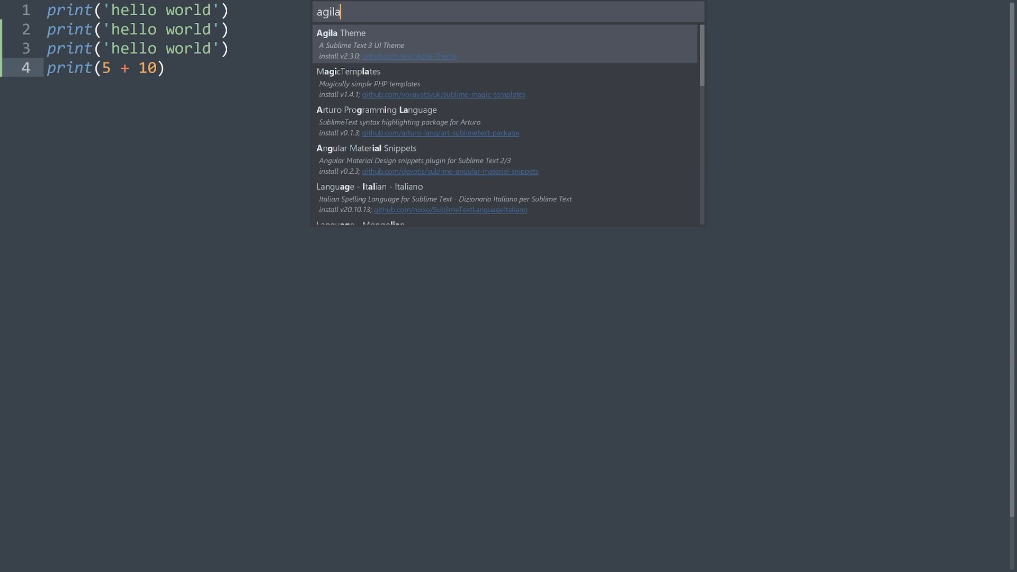
mouse_move(342, 39)
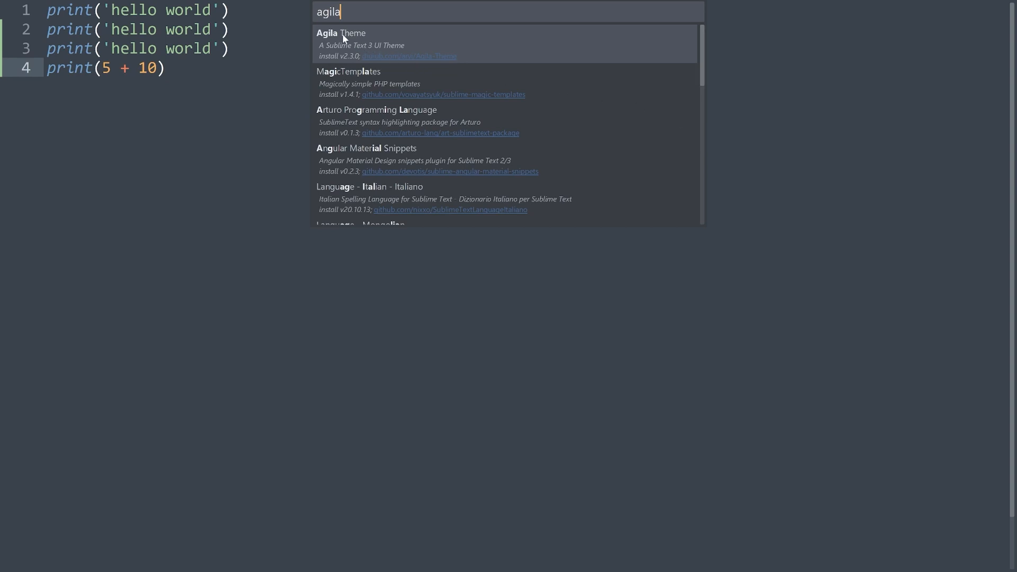
key("Escape")
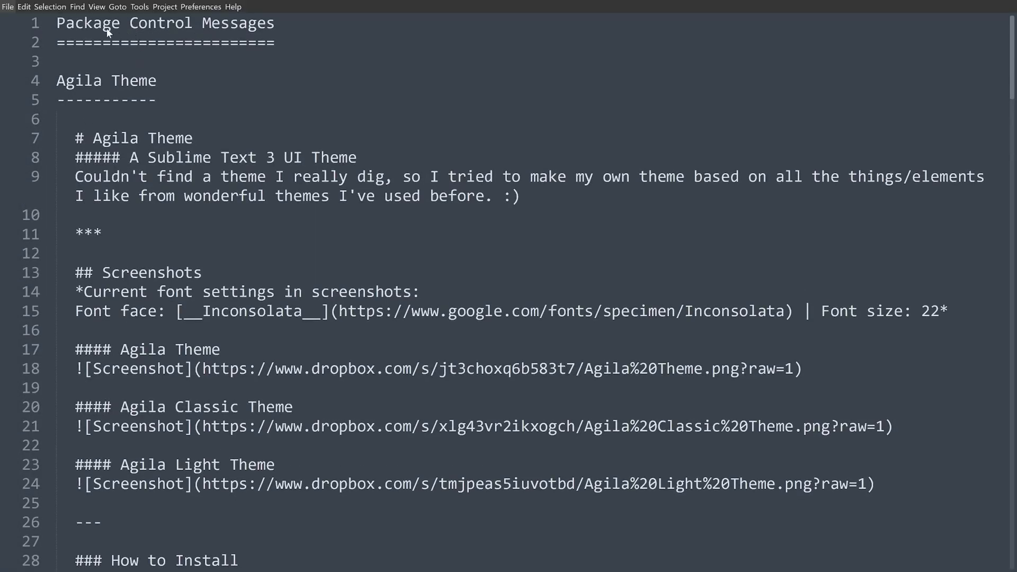
- Re-enable the file tabs and close the Package Control Messages tab, returning to test.py
left_click(96, 6)
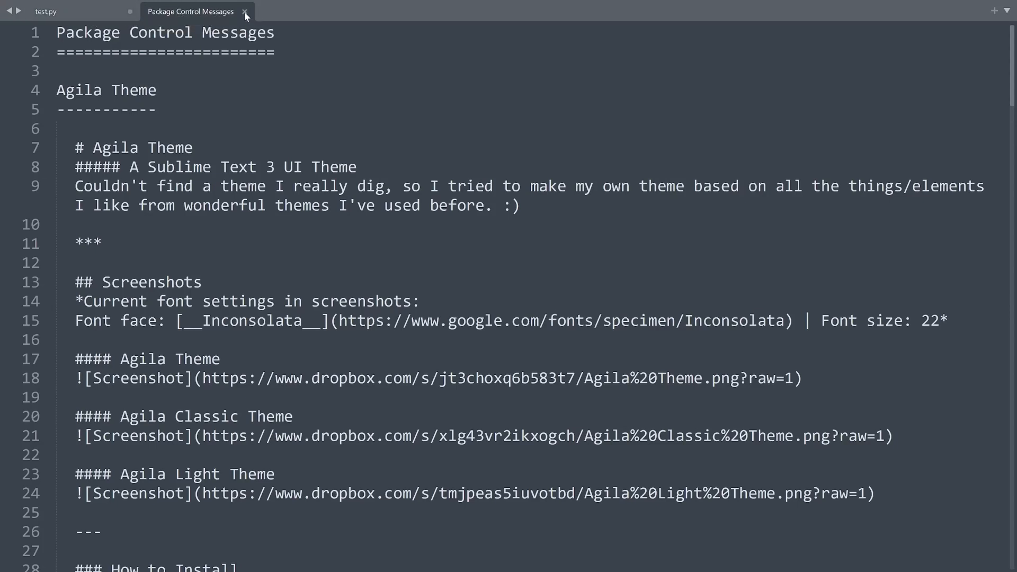
left_click(245, 12)
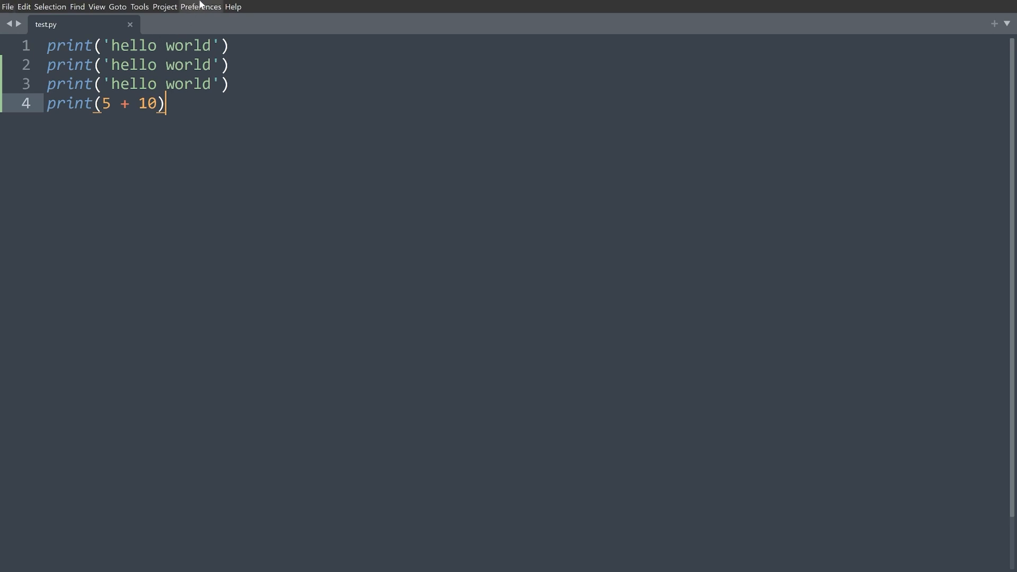
- Choose an Agila theme (Agila Monokai) from Preferences > Select Theme in place of Auto
left_click(200, 6)
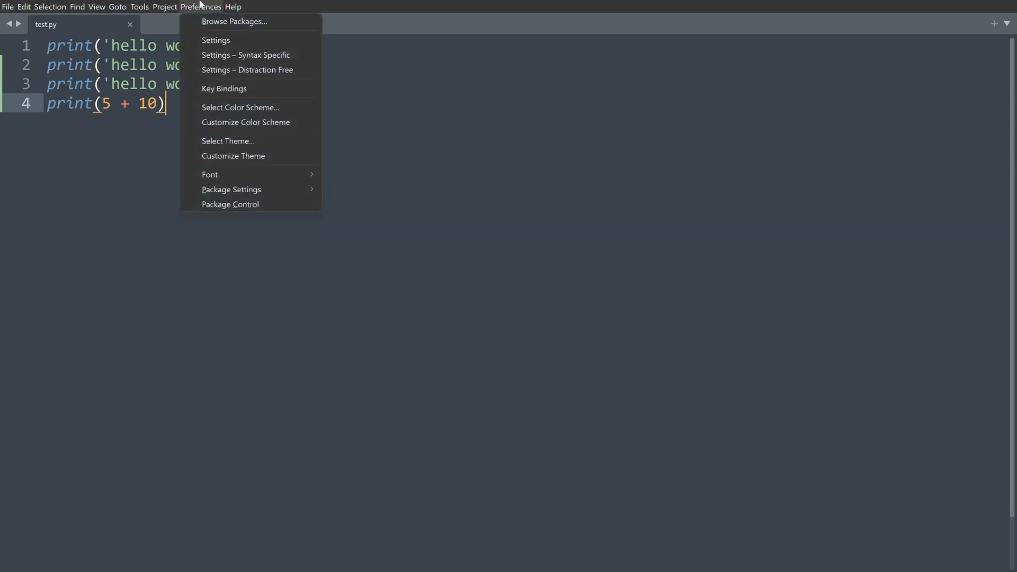
mouse_move(241, 108)
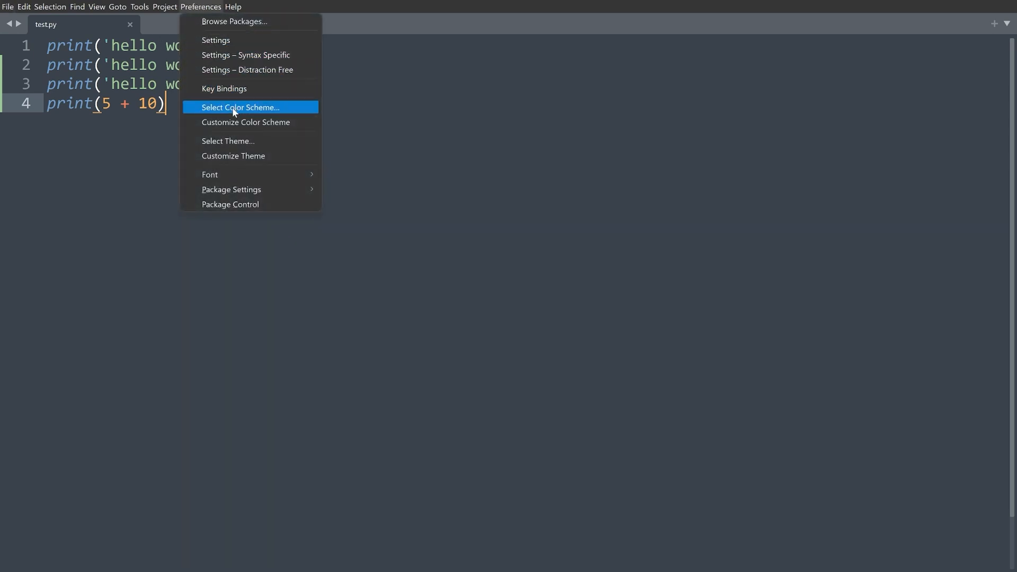
mouse_move(227, 141)
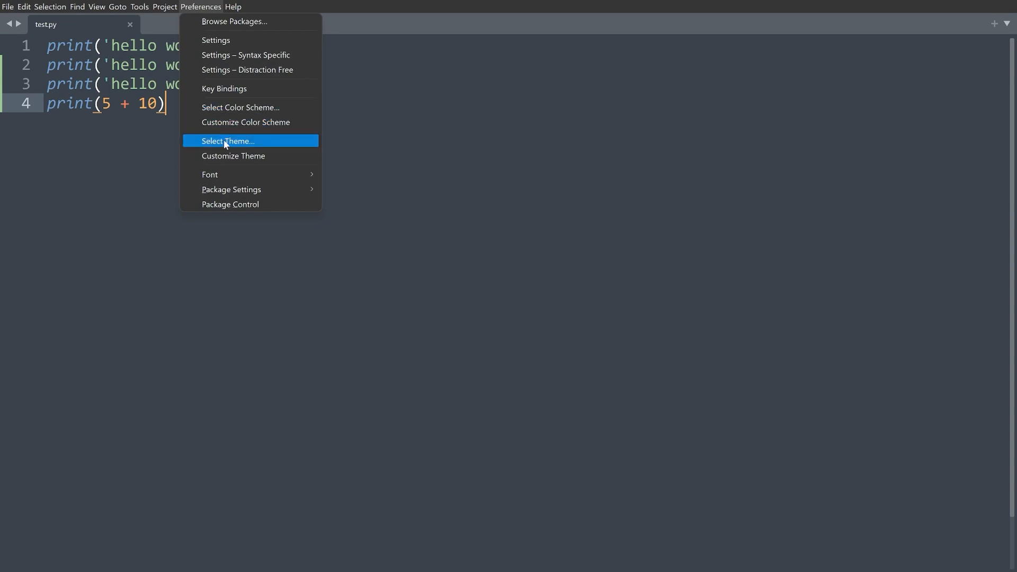
mouse_move(240, 145)
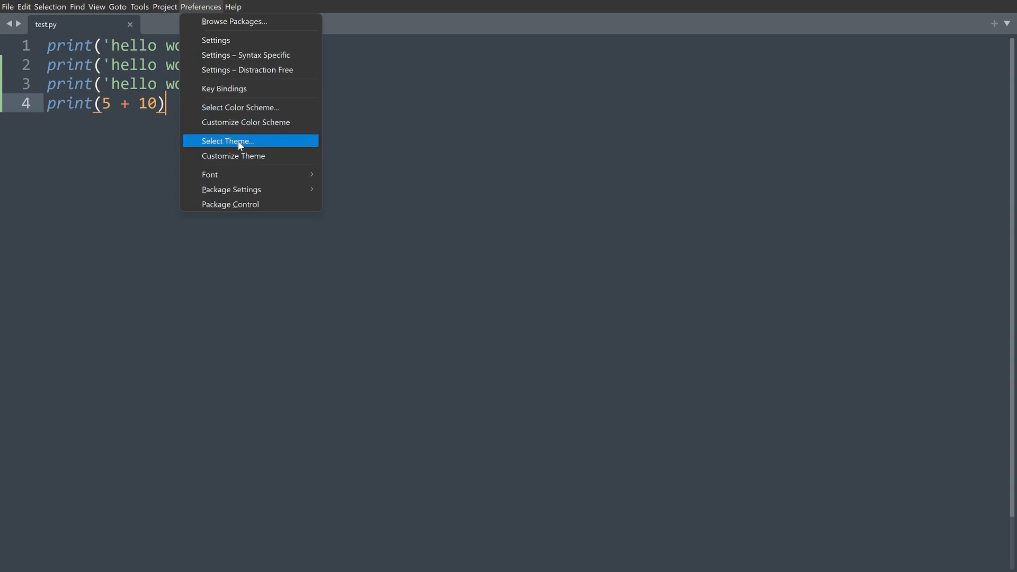
left_click(227, 141)
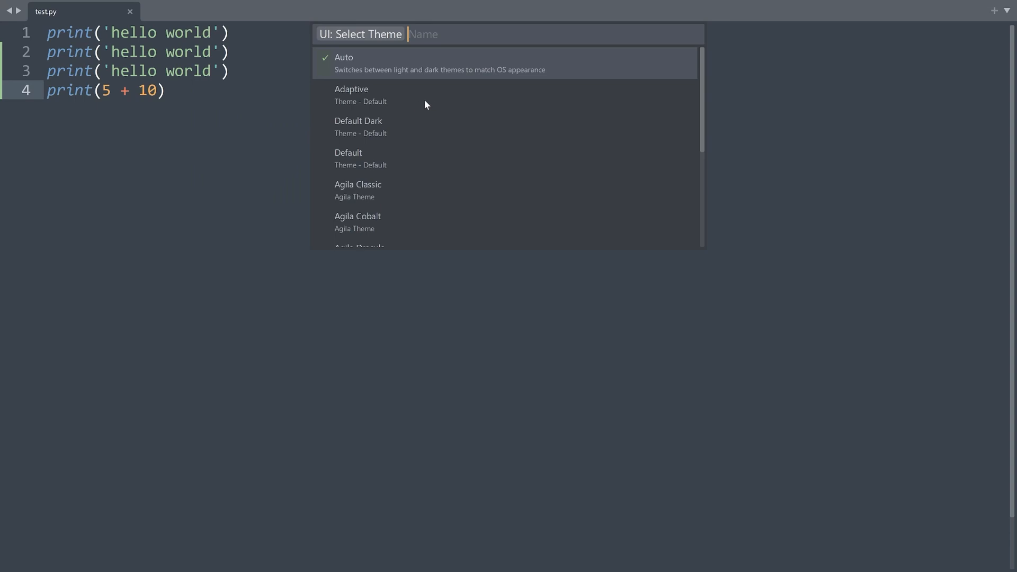
mouse_move(471, 61)
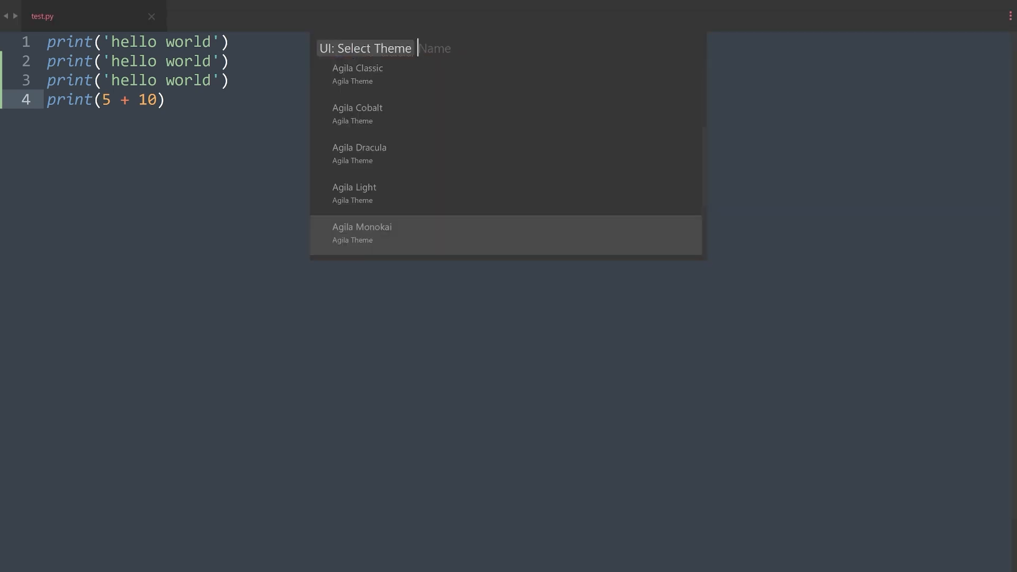
scroll("down", 3)
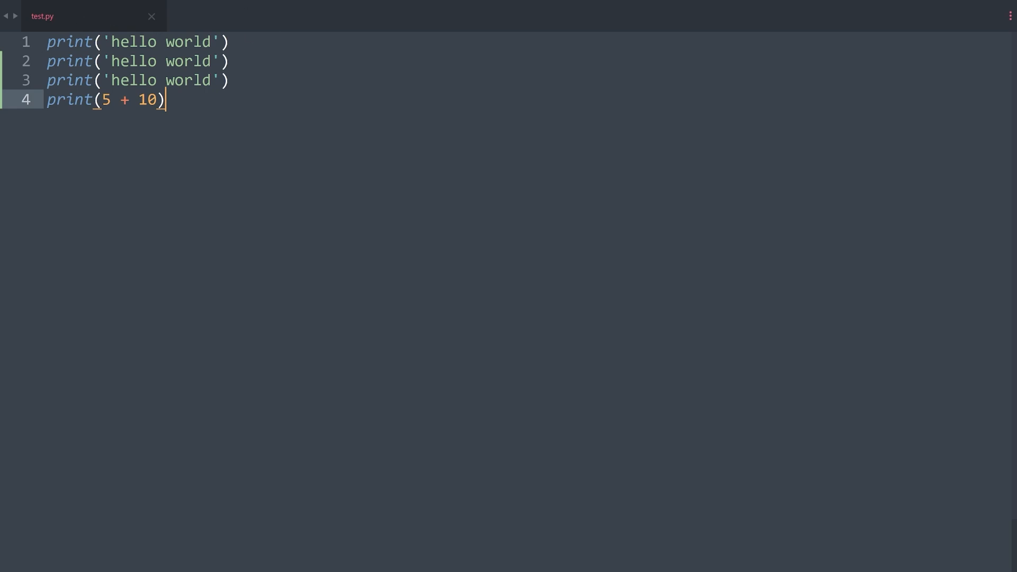
- Filter Select Color Scheme by 'agila' and apply the Agila Oceanic Next scheme to test.py
left_click(200, 6)
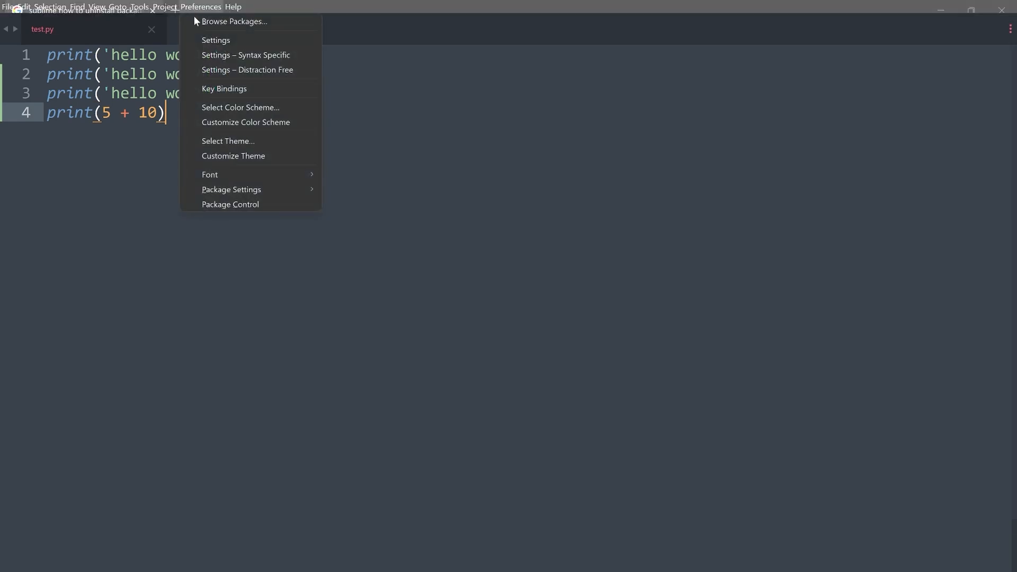
mouse_move(244, 108)
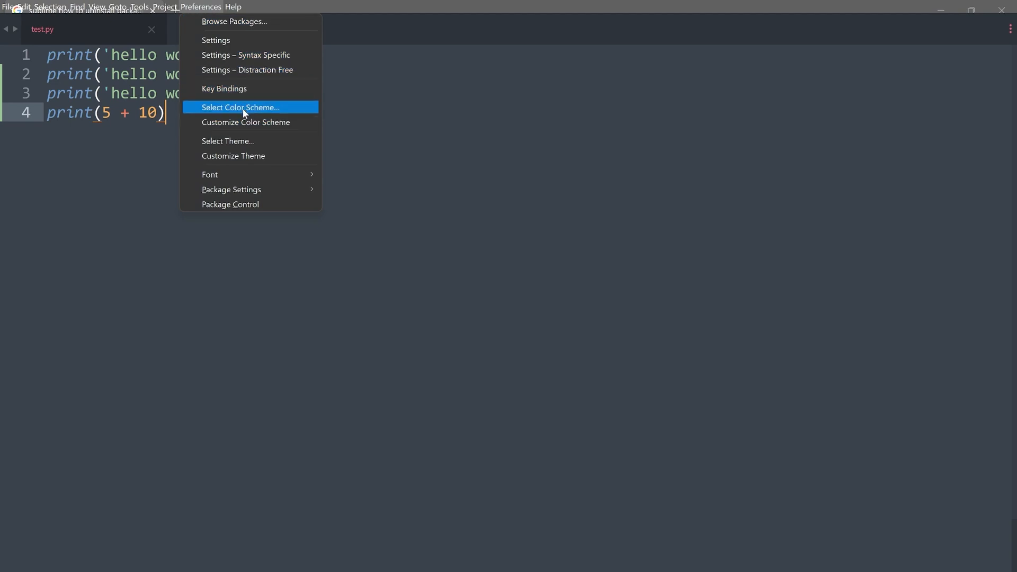
mouse_move(240, 111)
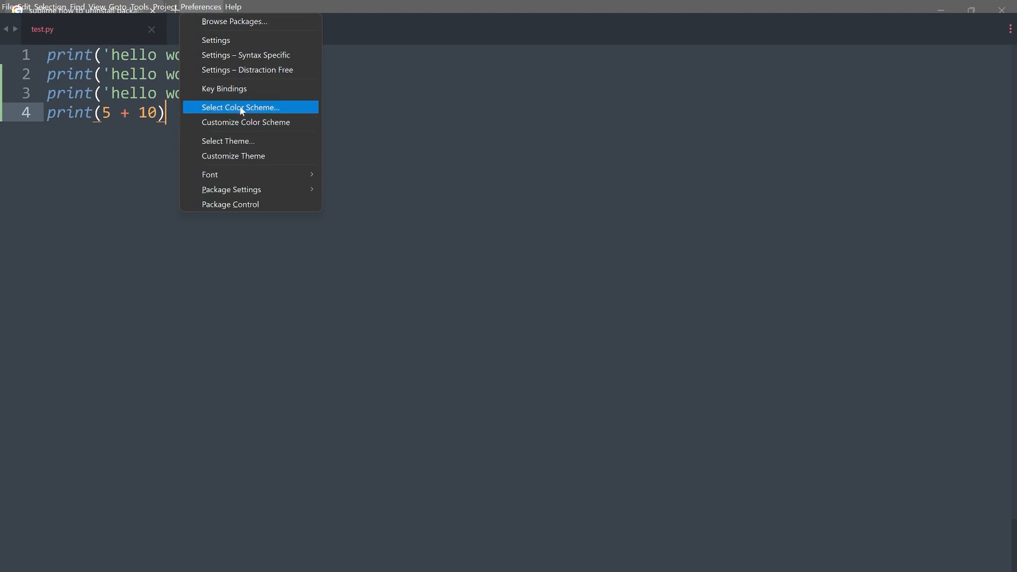
left_click(239, 107)
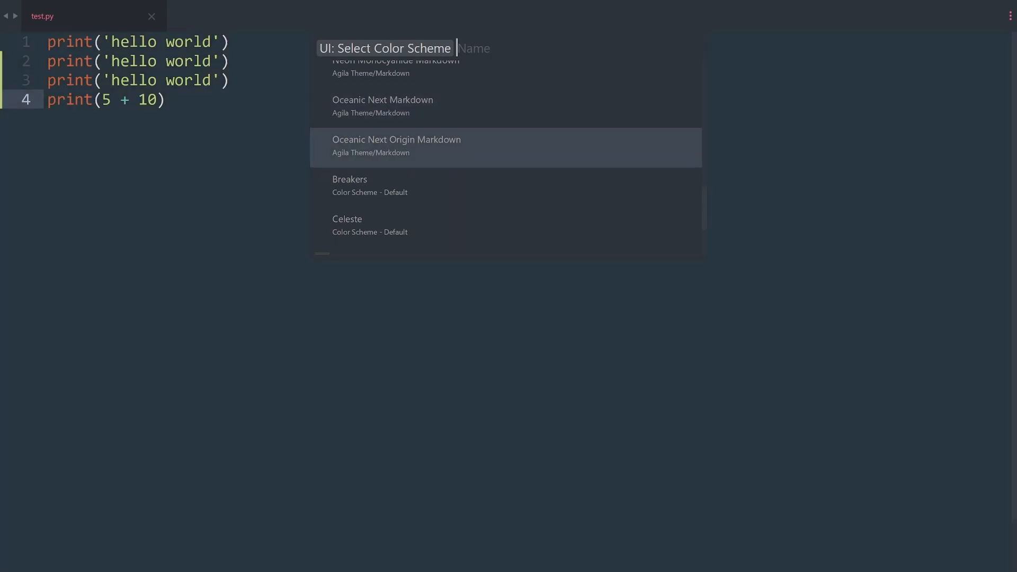
scroll("down", 3)
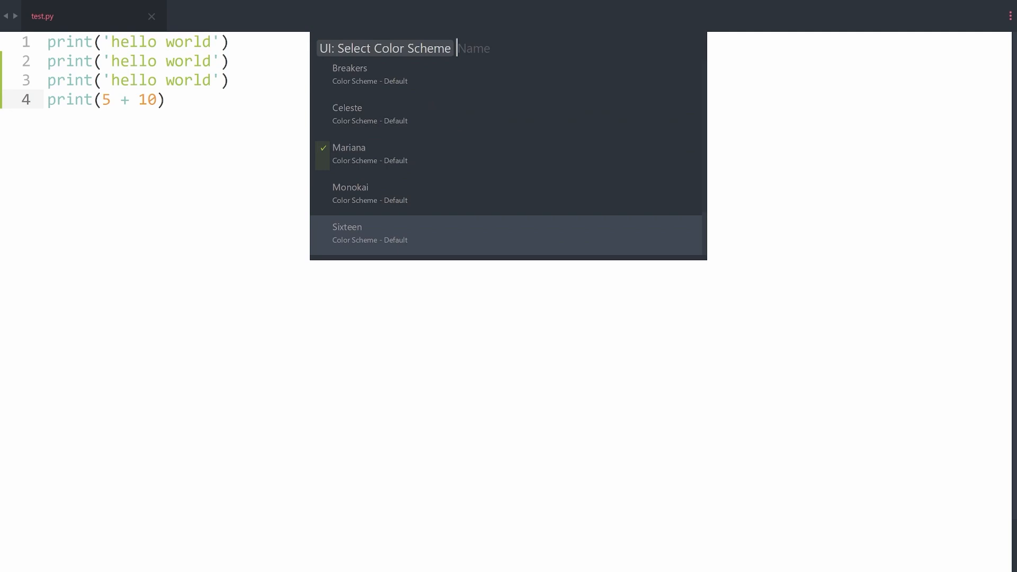
type("agila")
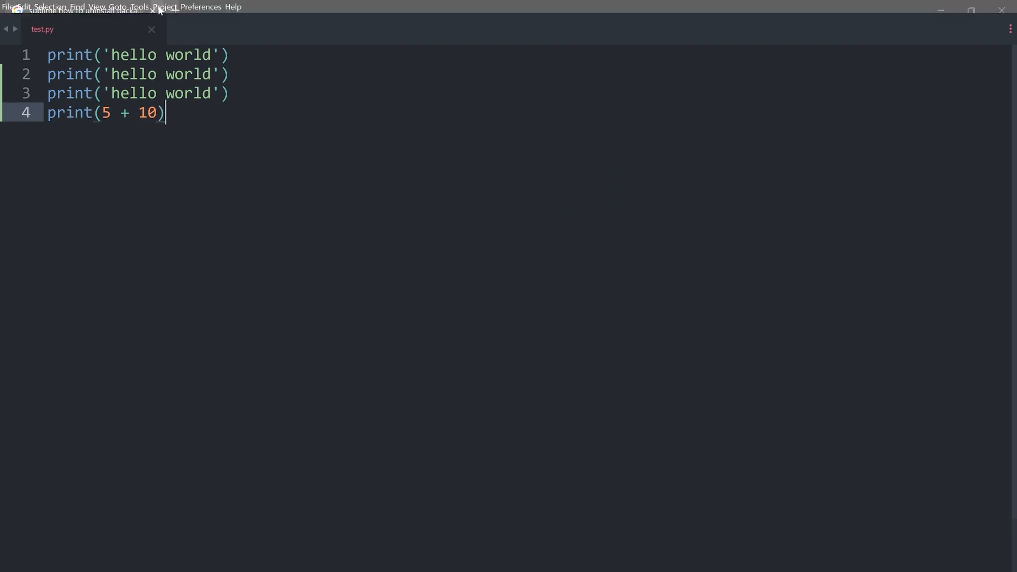
- Enter full screen hiding tabs and menus, then select all four print lines of test.py
left_click(116, 8)
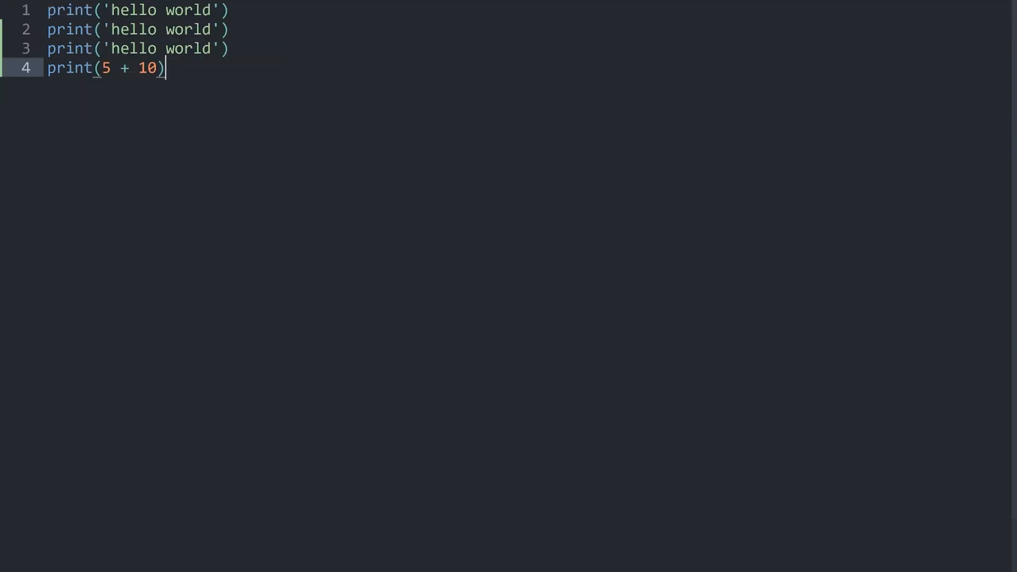
key("ctrl+a")
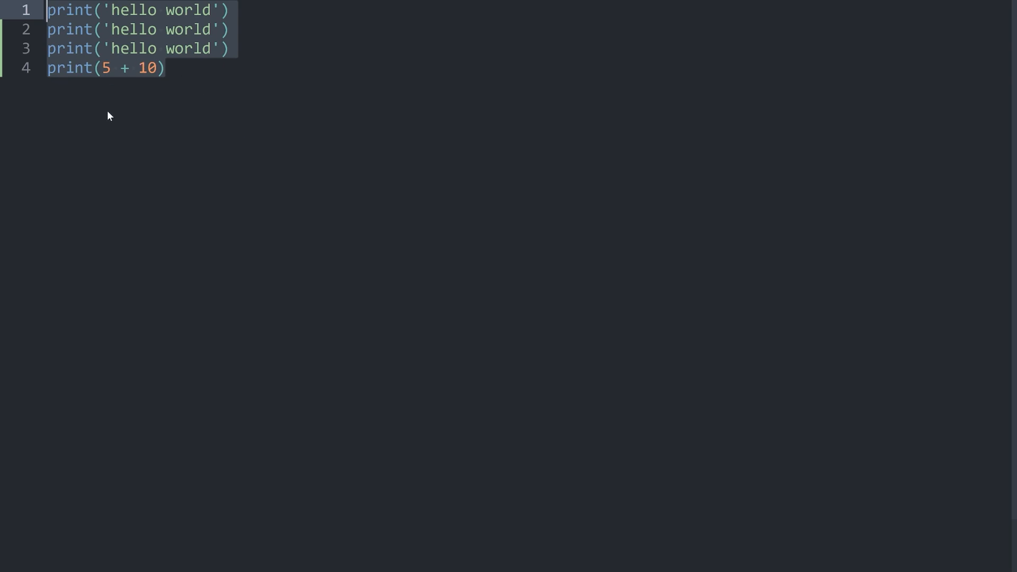
mouse_move(151, 68)
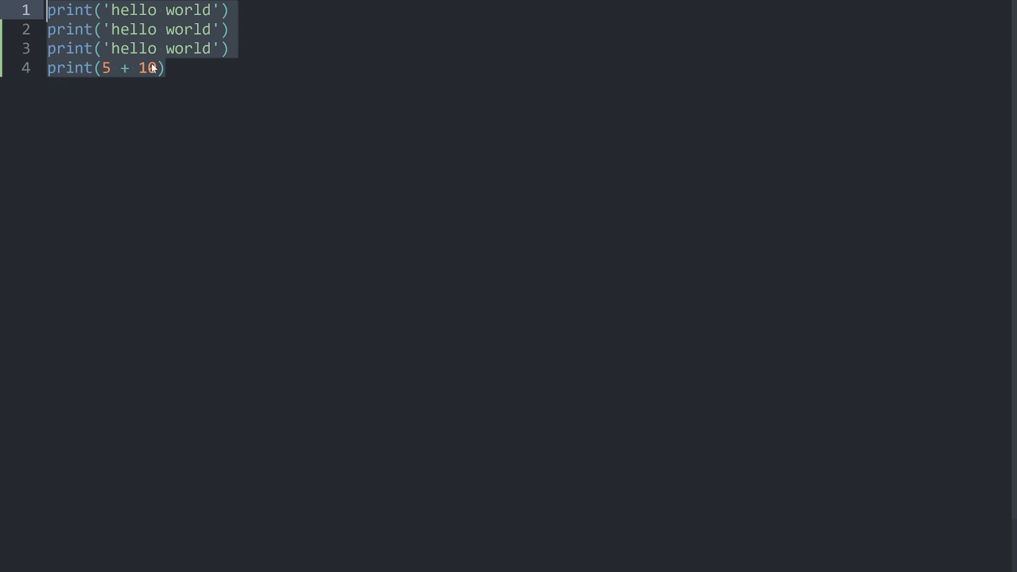
mouse_move(5, 68)
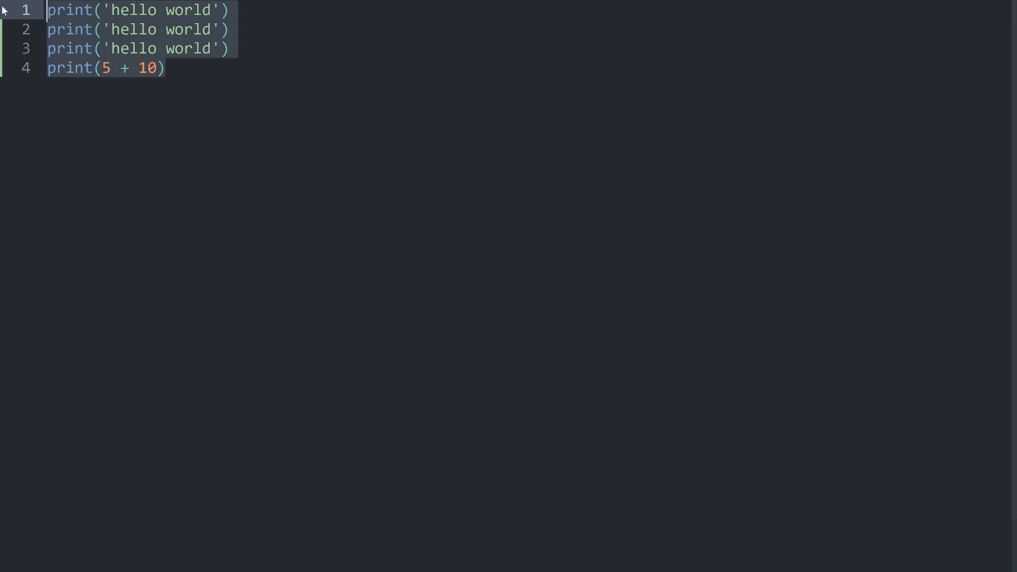
mouse_move(24, 81)
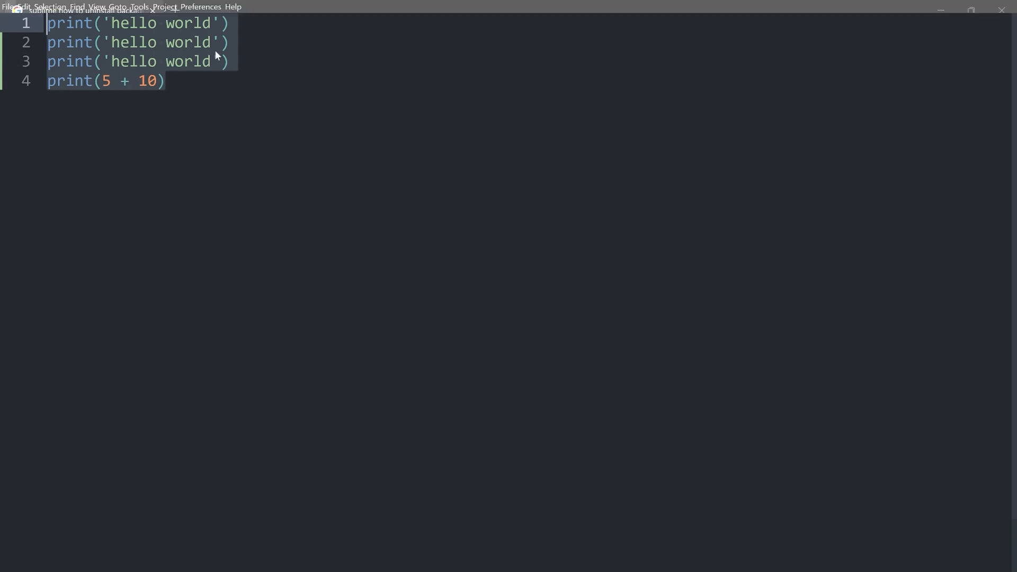
- Show default and user settings side by side maximized, reviewing defaults such as "margin": 4
left_click(201, 6)
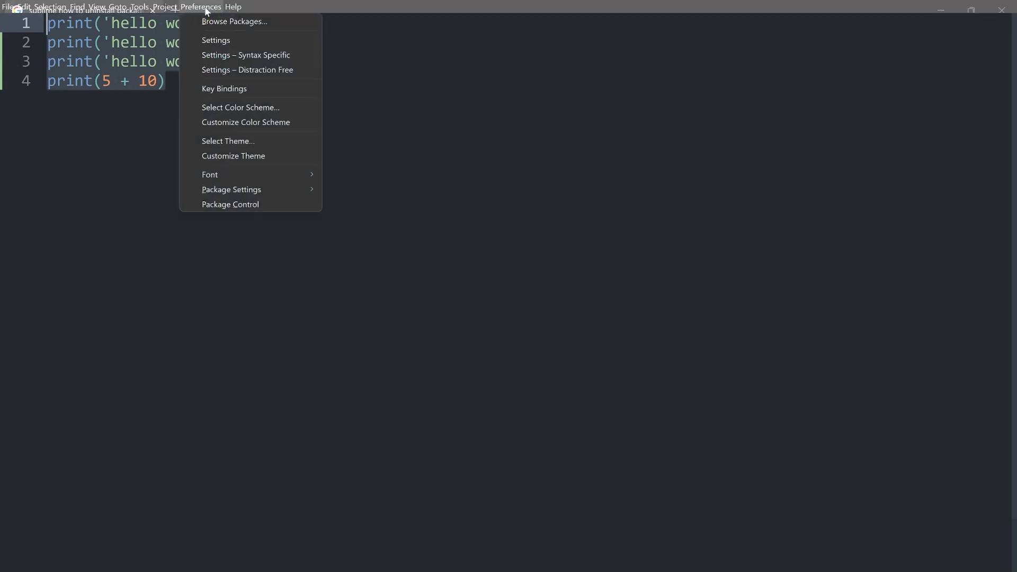
mouse_move(216, 40)
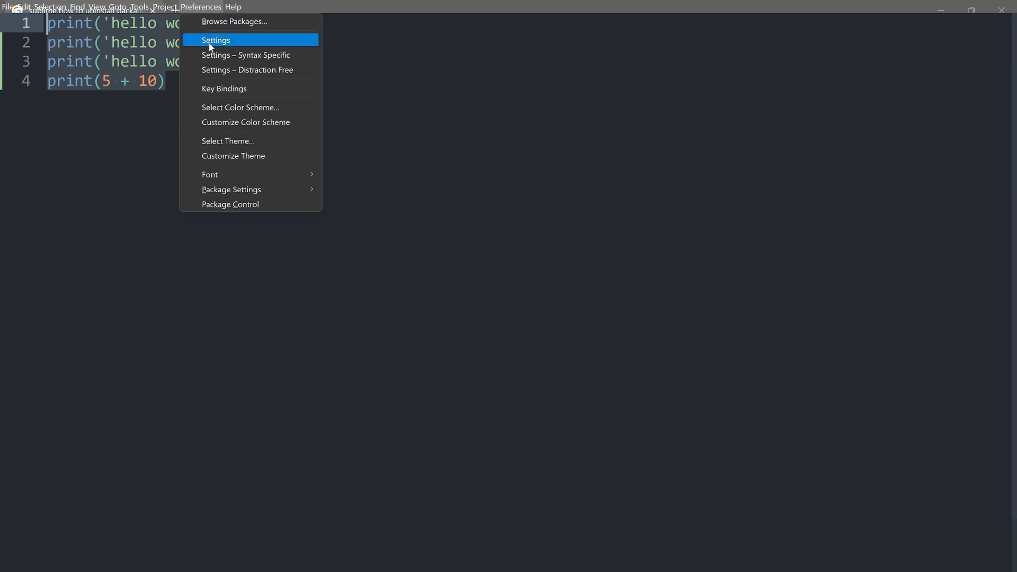
left_click(216, 40)
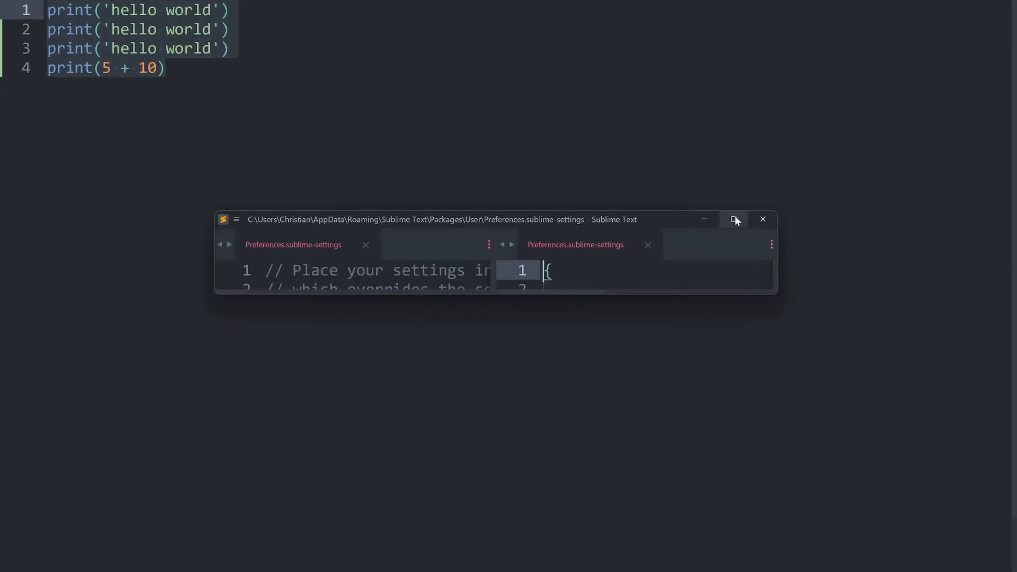
left_click(734, 219)
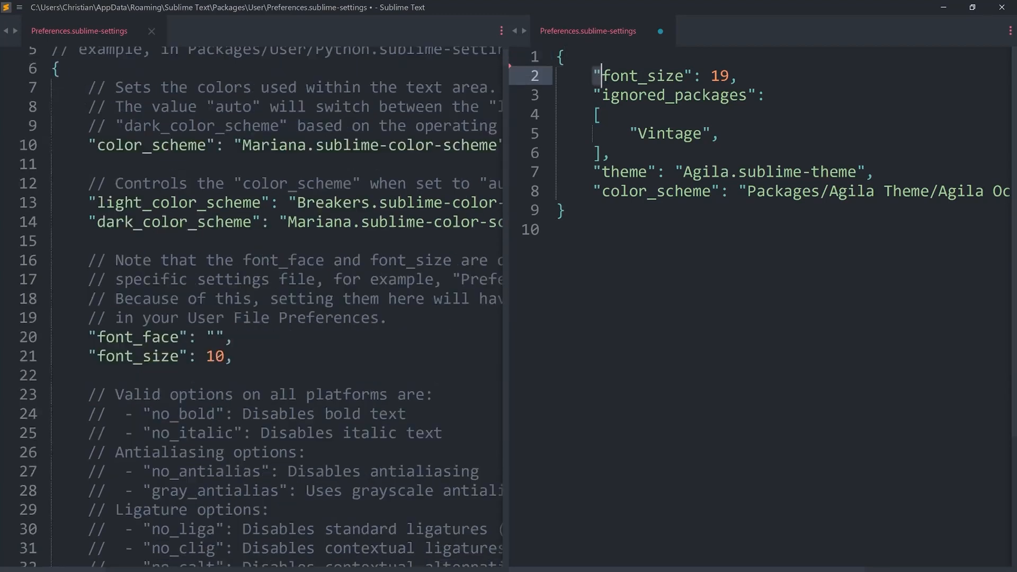
scroll("down", 3)
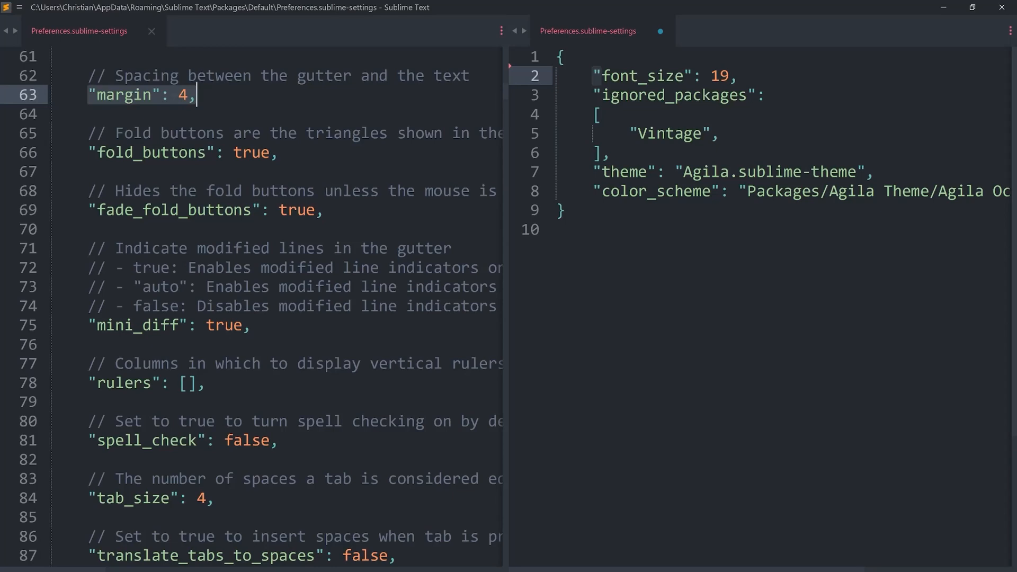
type("\"margin\": 4,")
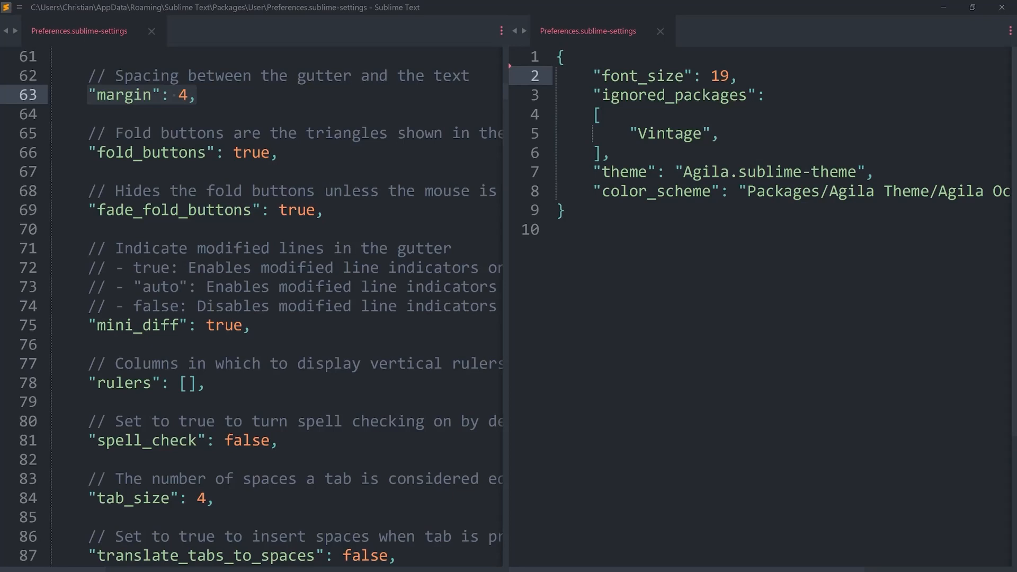
mouse_move(507, 148)
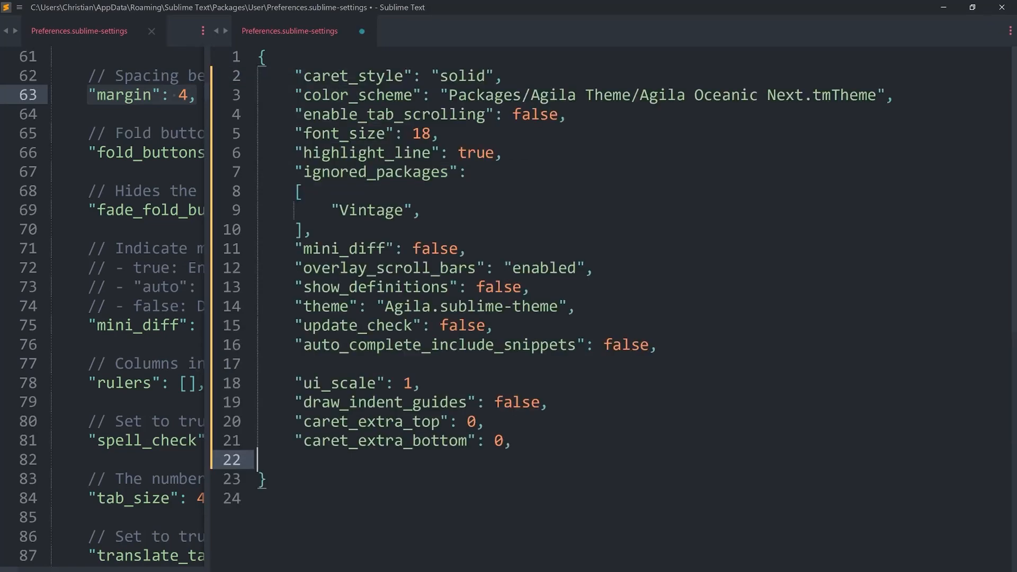
- Save the user settings holding font size 18, solid caret and the Agila theme
key("ctrl+s")
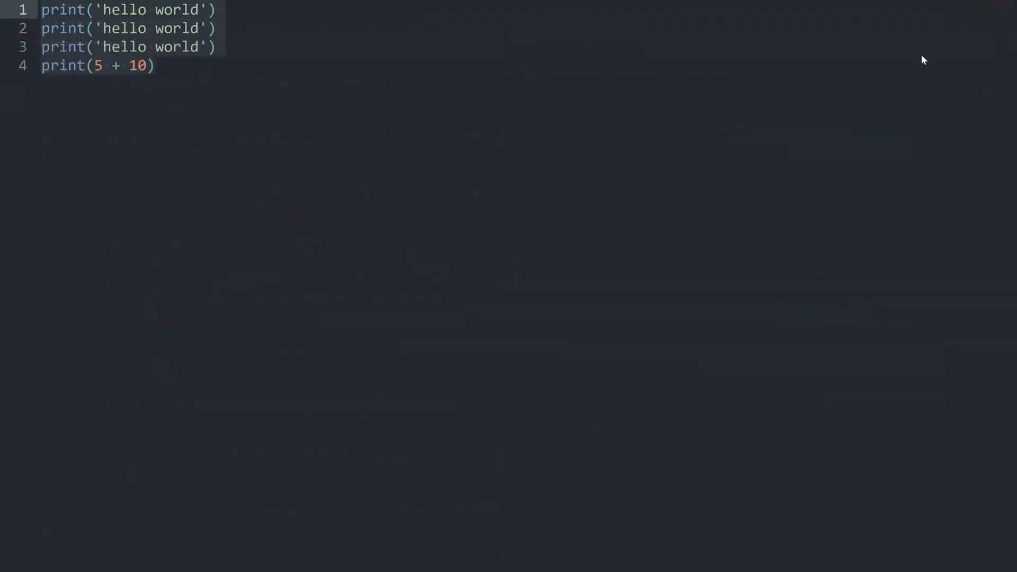
- Close the settings window, leaving test.py full screen with the new settings applied
key("ctrl+a")
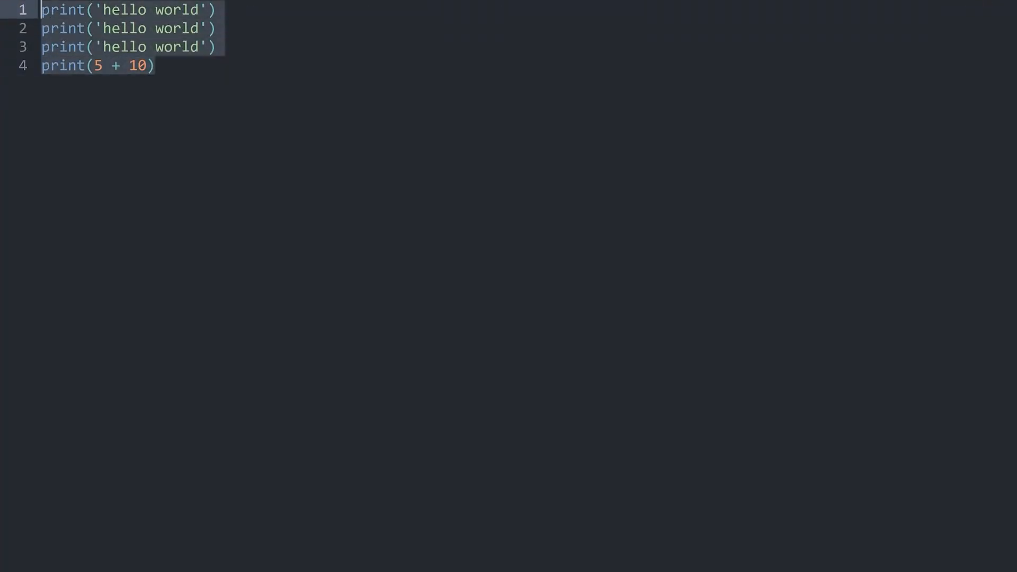
mouse_move(143, 137)
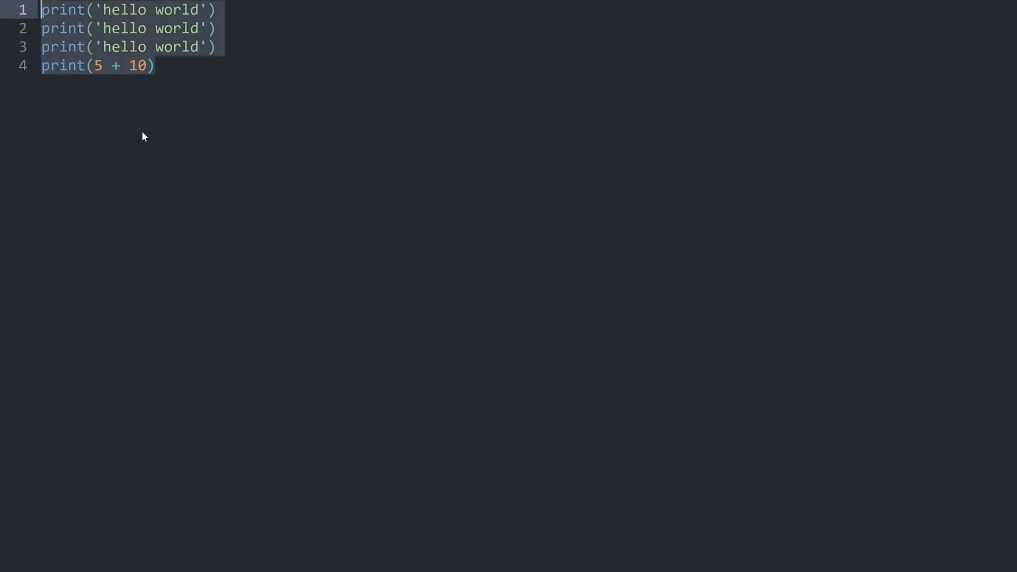